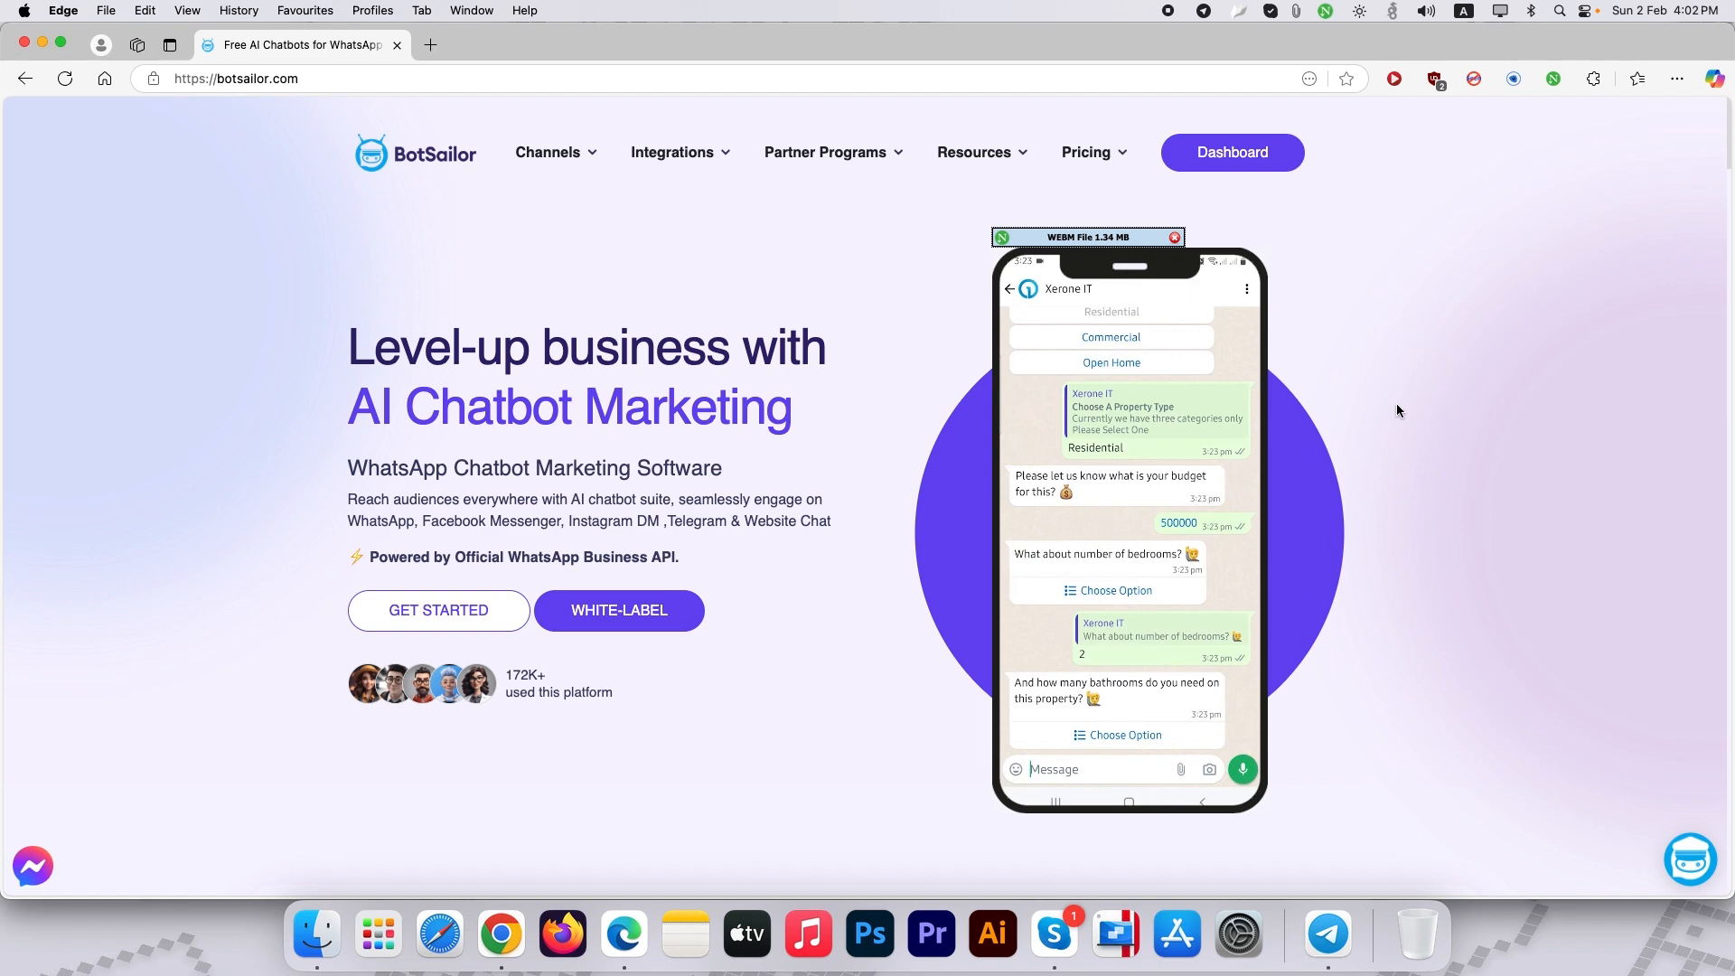
Go from the BotSailor dashboard to the Telegram Connect Bot page.
{"action": "left_click", "coordinate": [1231, 152]}
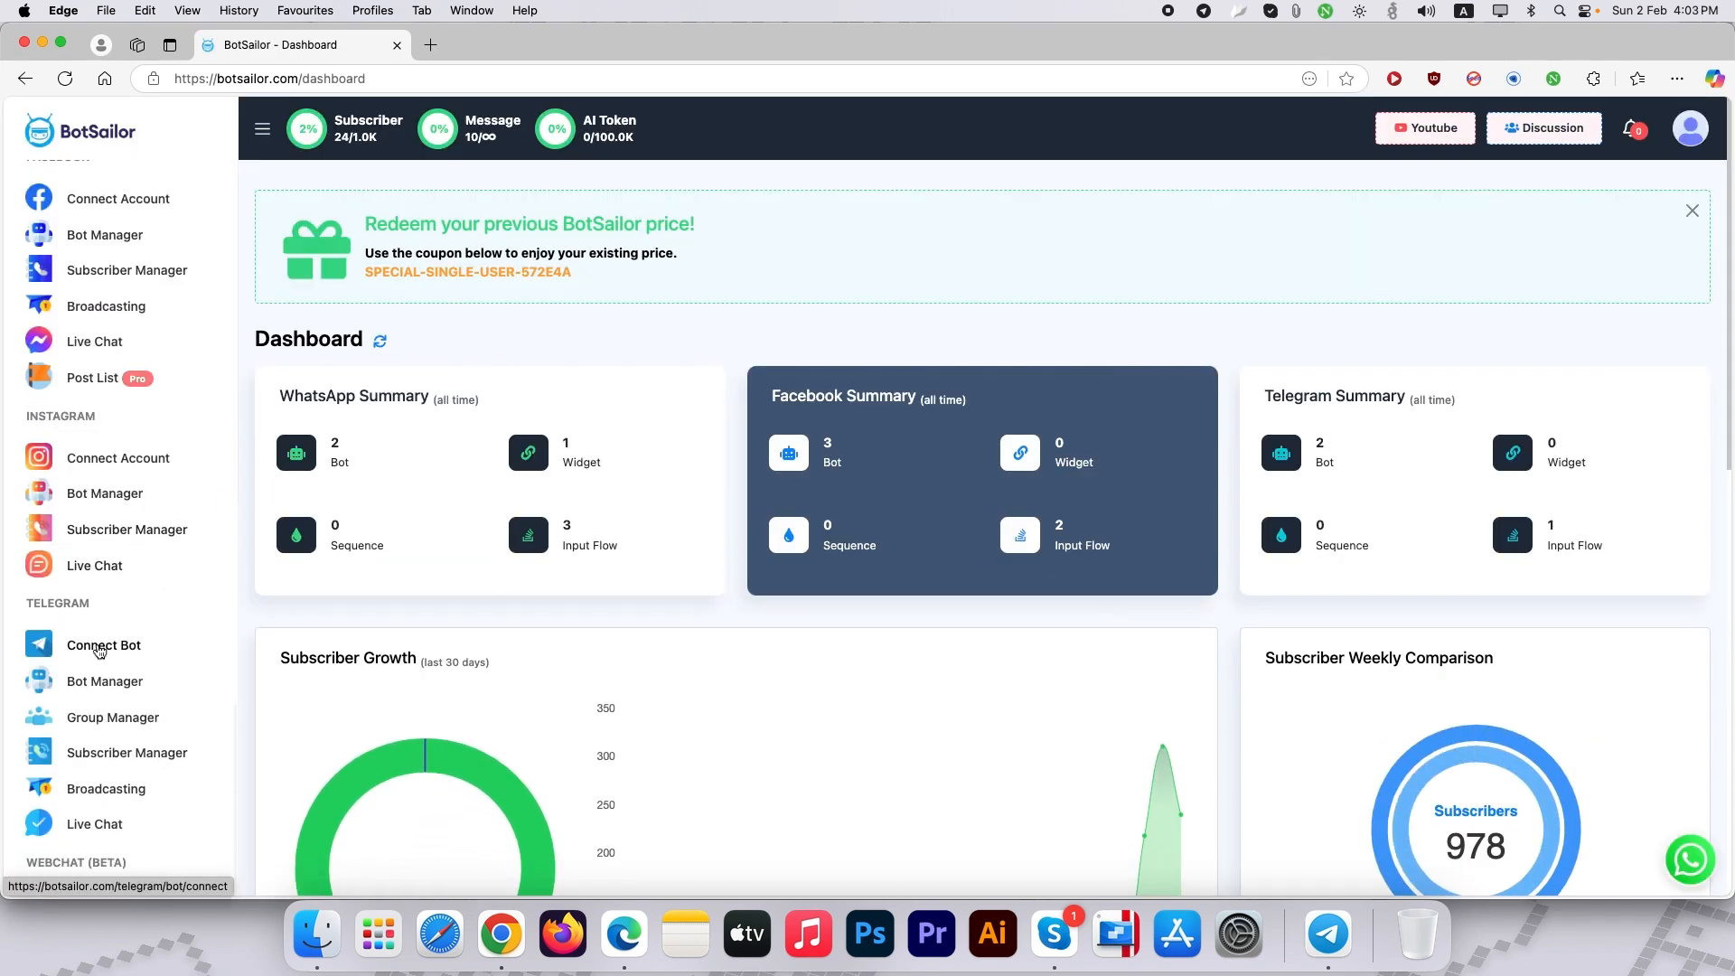
{"action": "left_click", "coordinate": [103, 646]}
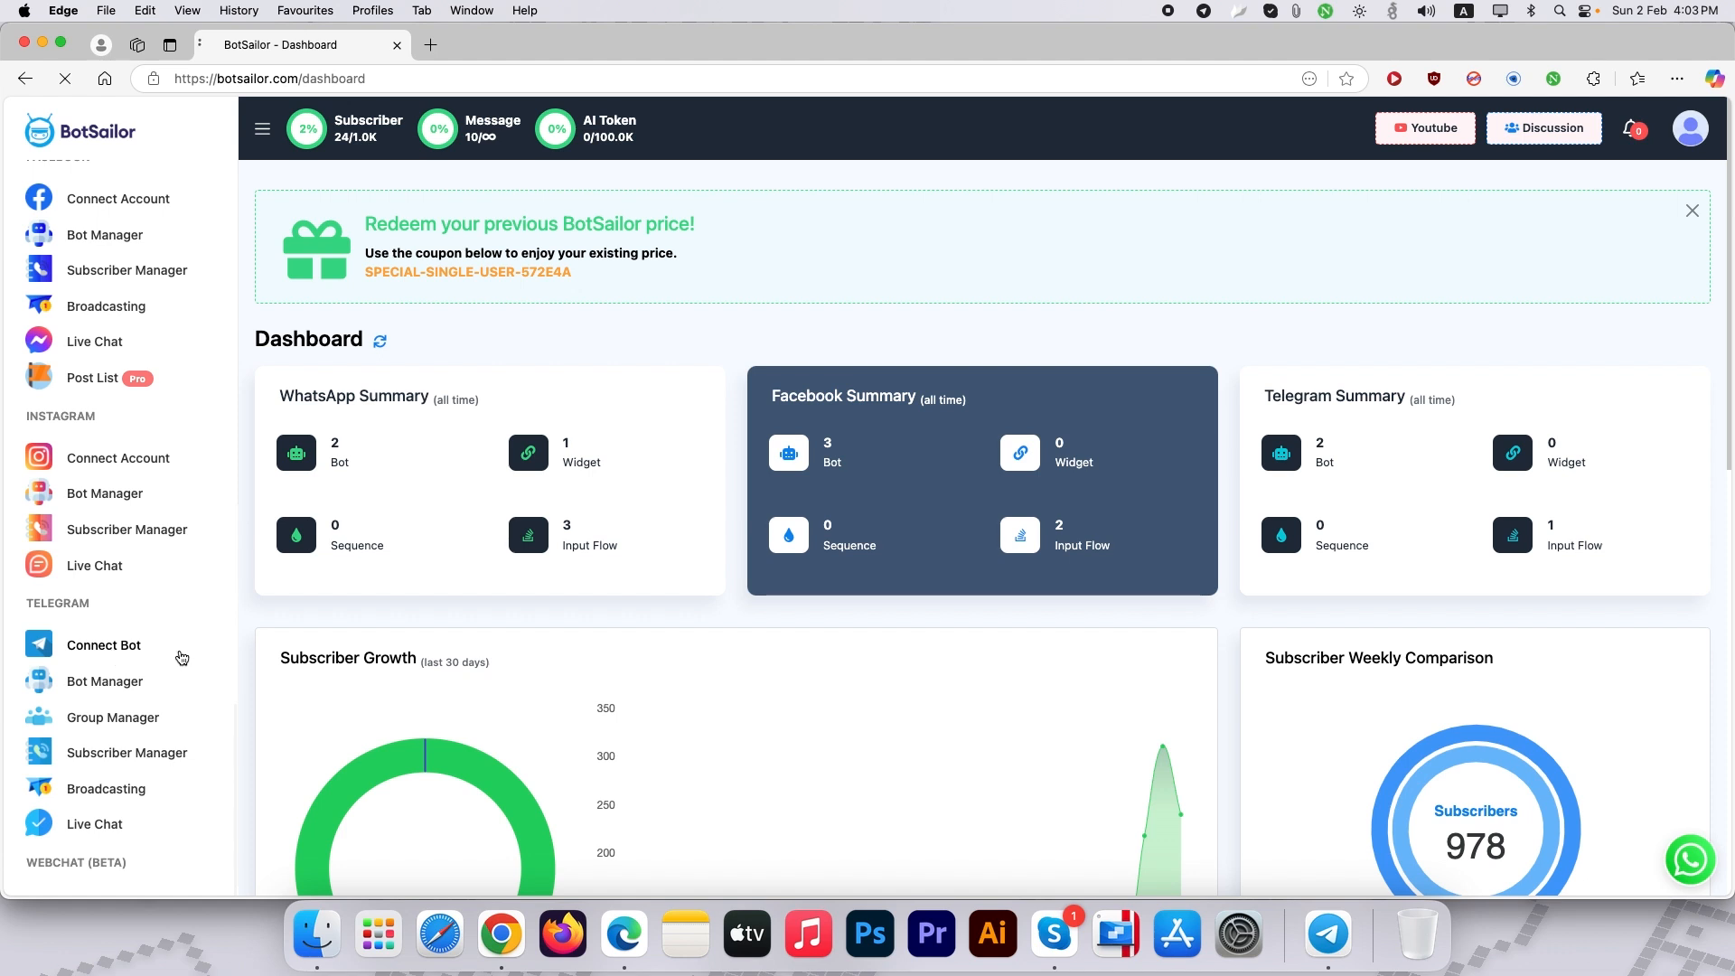
Let the Connect Telegram Bot page load and bring up Telegram from the Dock.
{"action": "left_click", "coordinate": [103, 646]}
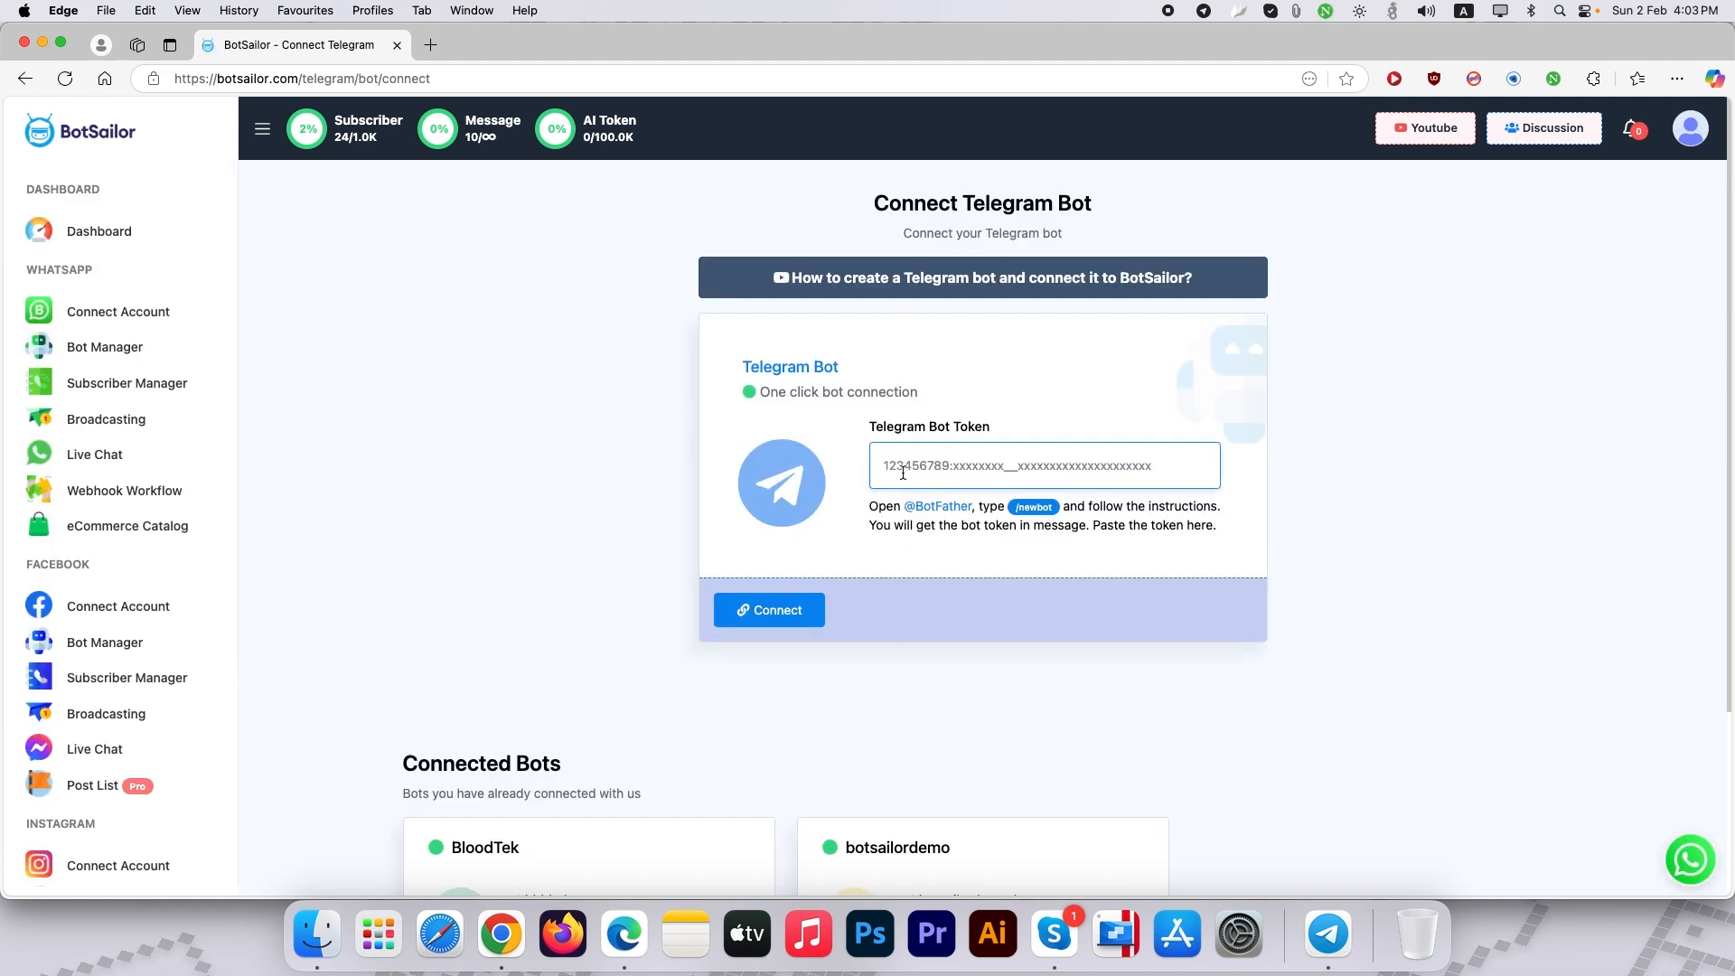
{"action": "mouse_move", "coordinate": [958, 521]}
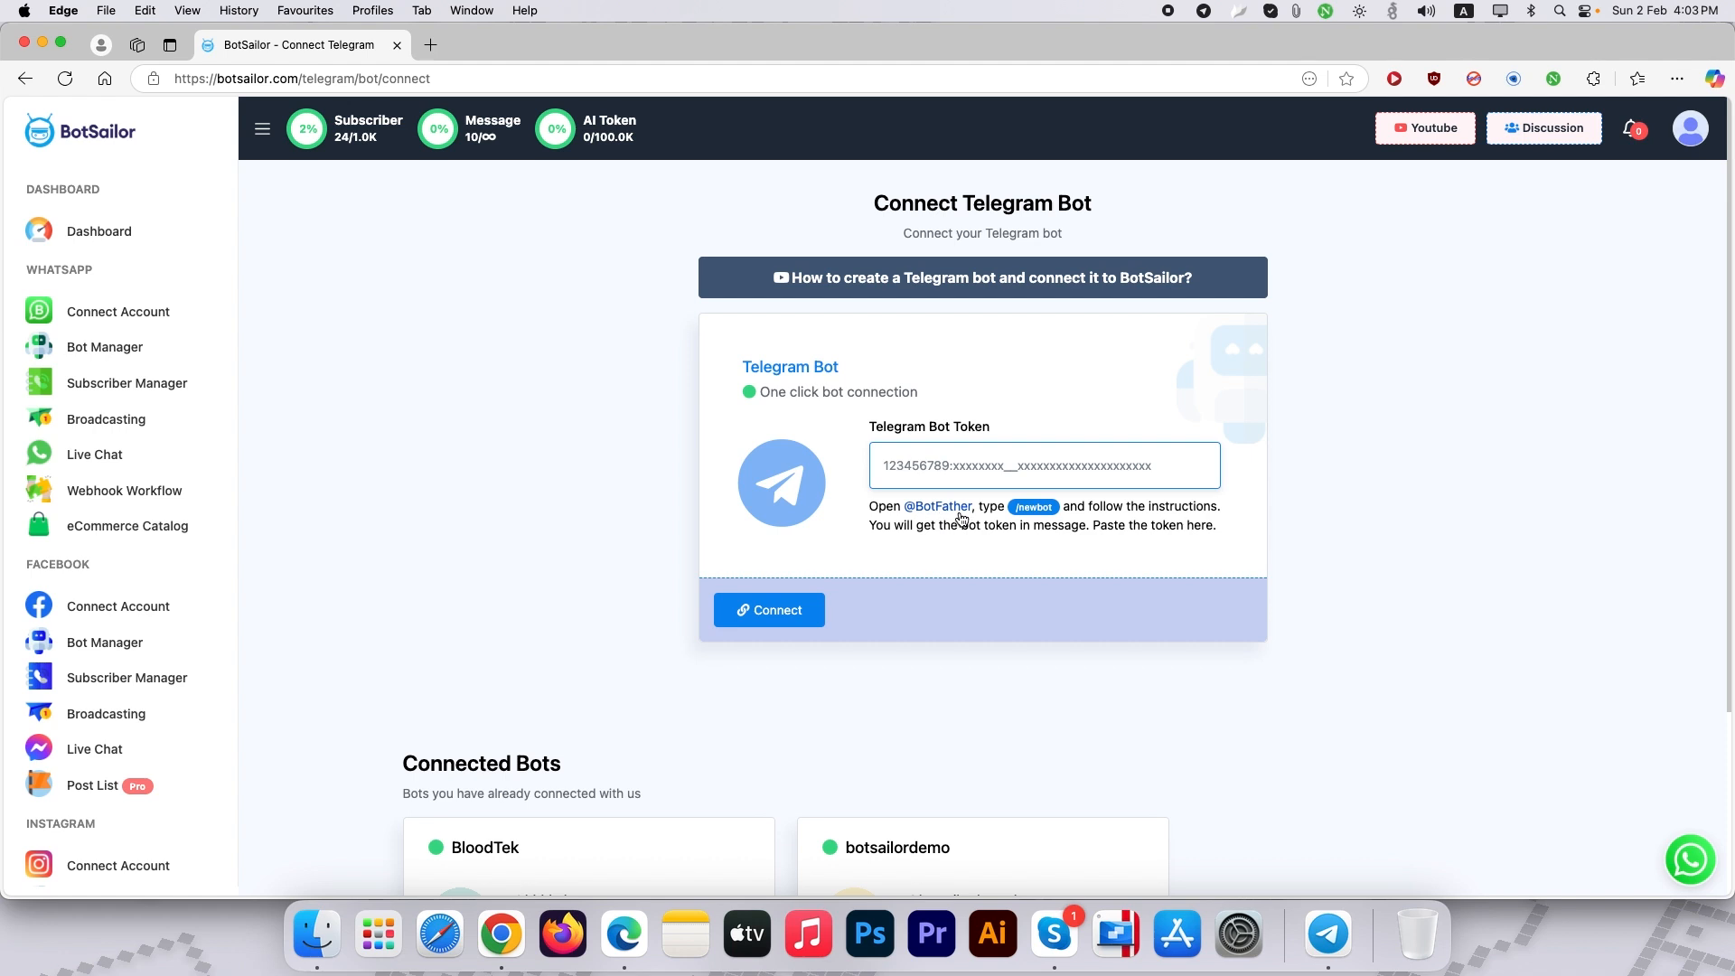
{"action": "right_click", "coordinate": [1326, 933]}
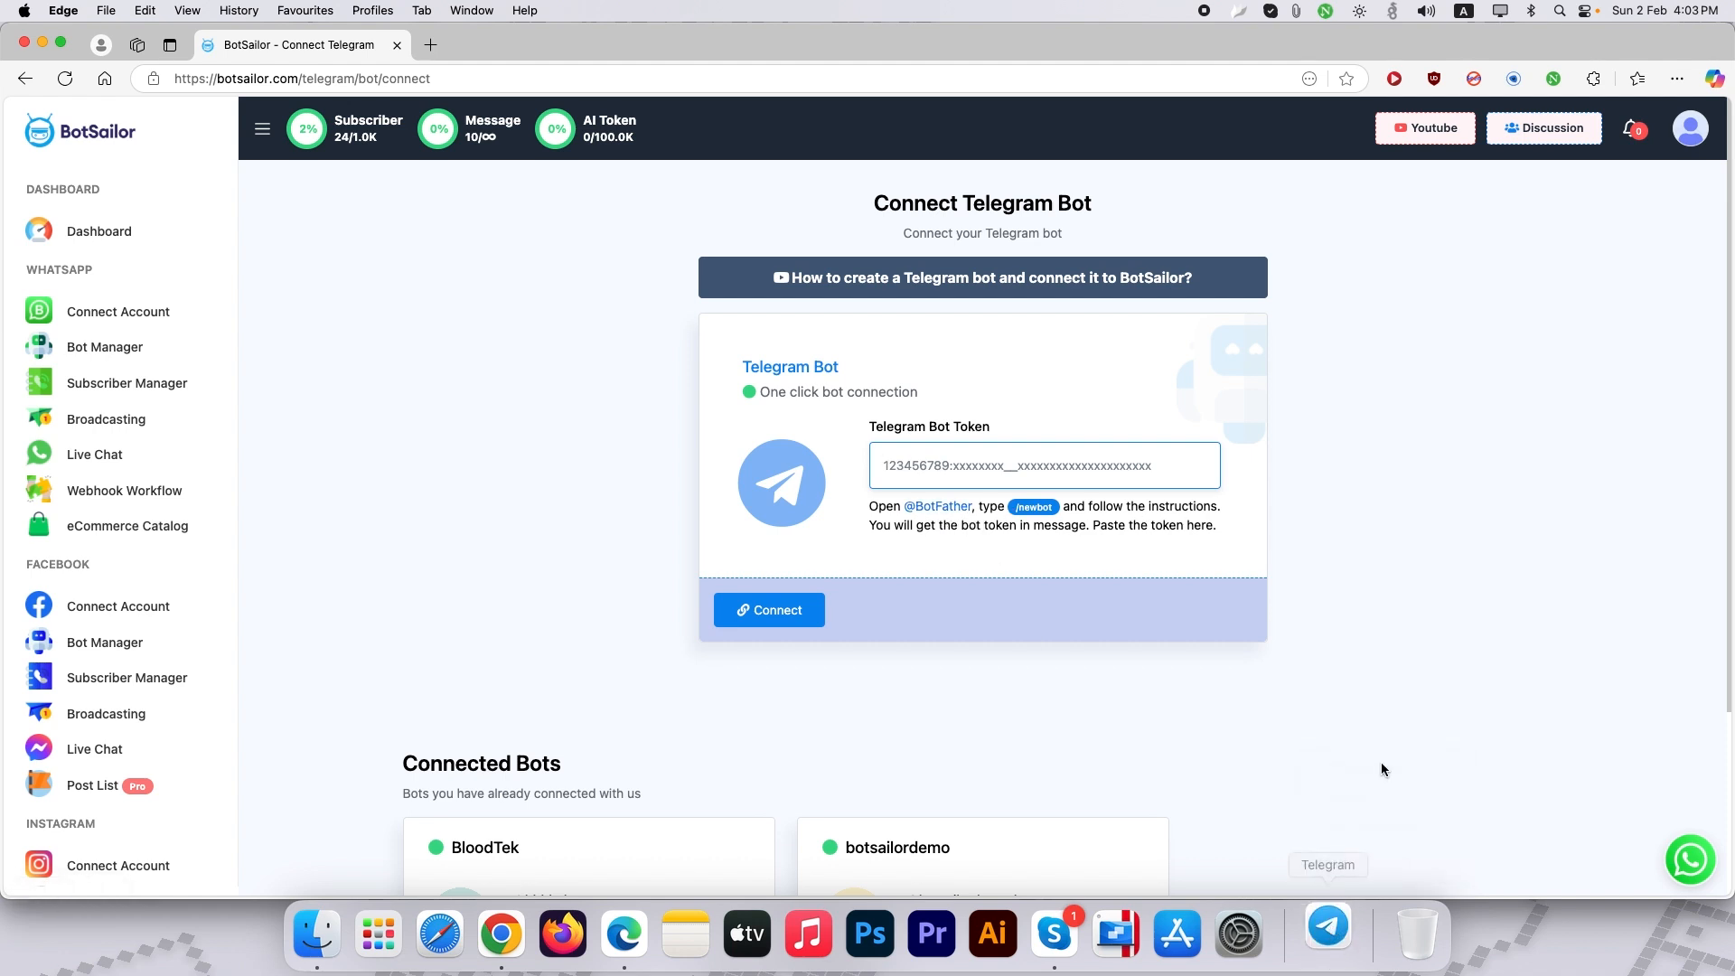
Find and open the verified BotFather chat in Telegram.
{"action": "left_click", "coordinate": [1325, 929]}
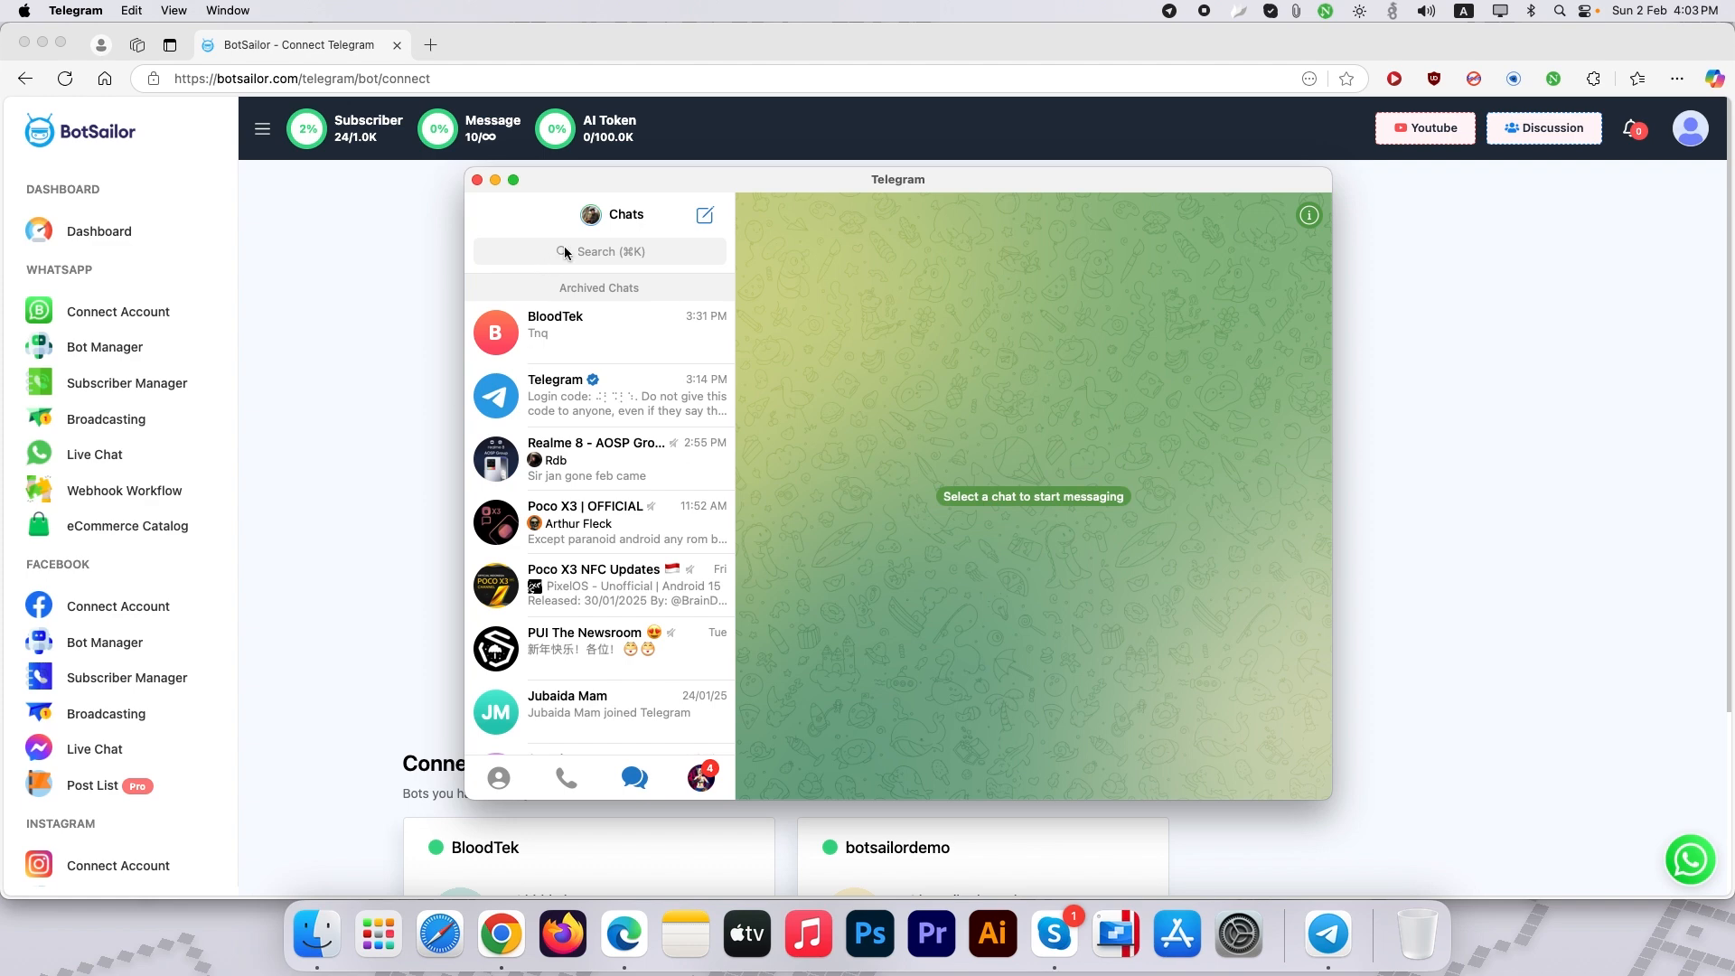
{"action": "type", "text": "botfa"}
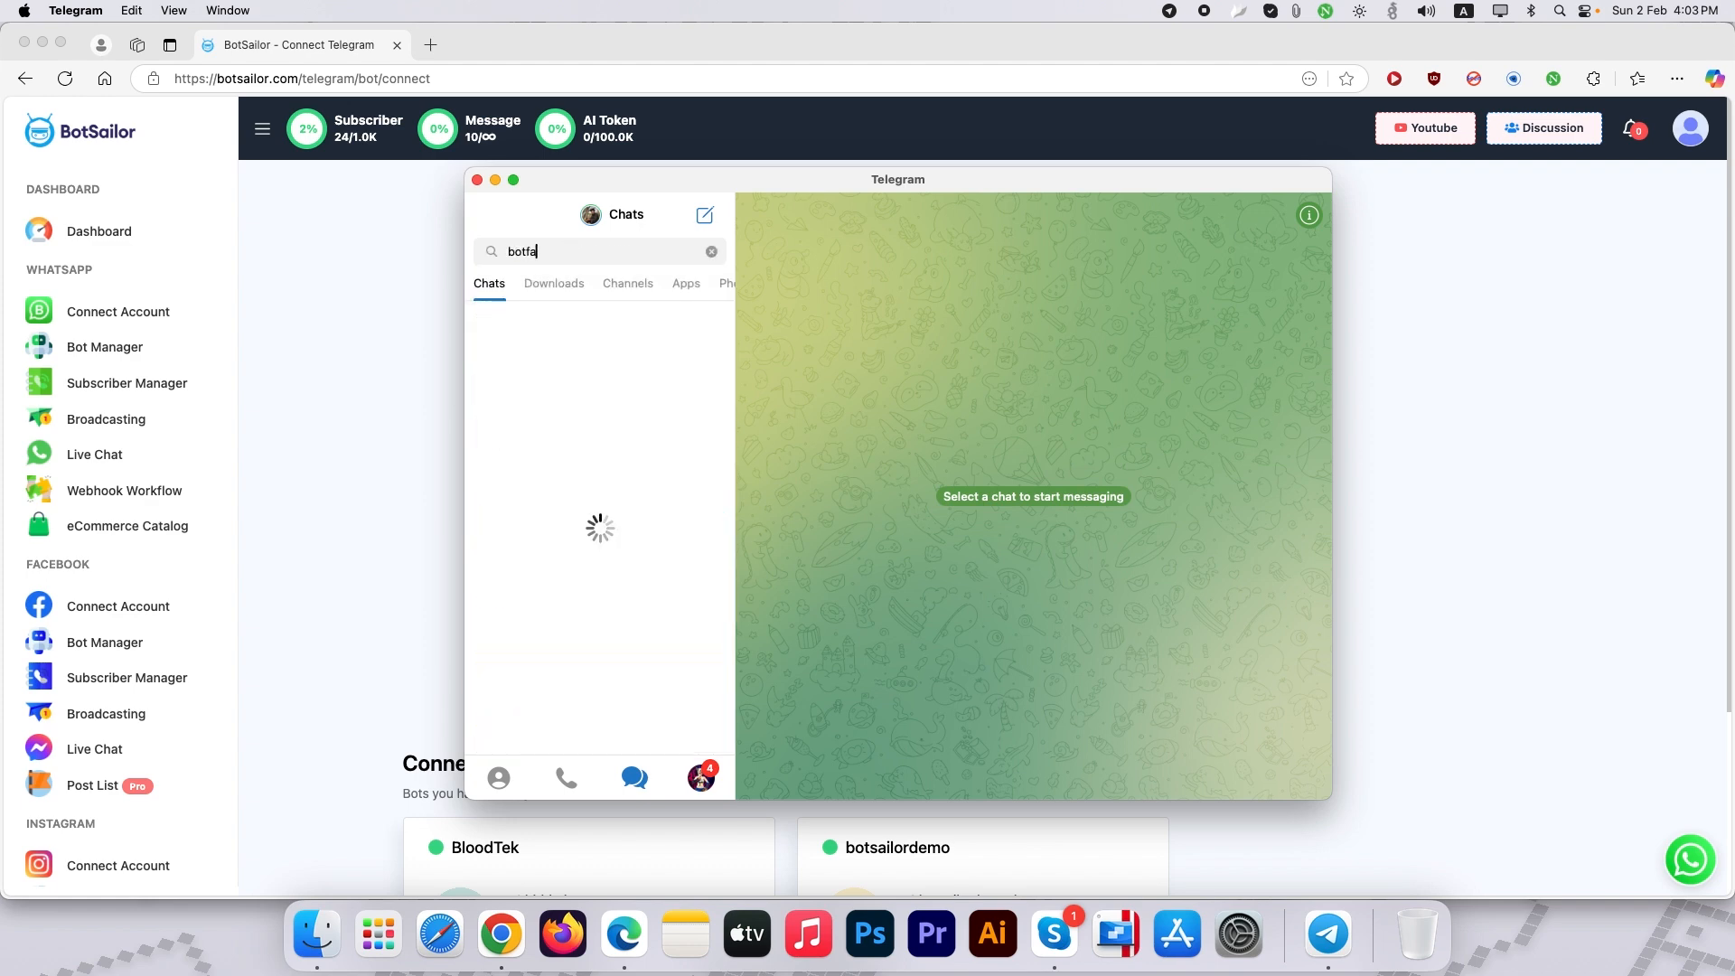
{"action": "type", "text": "ther"}
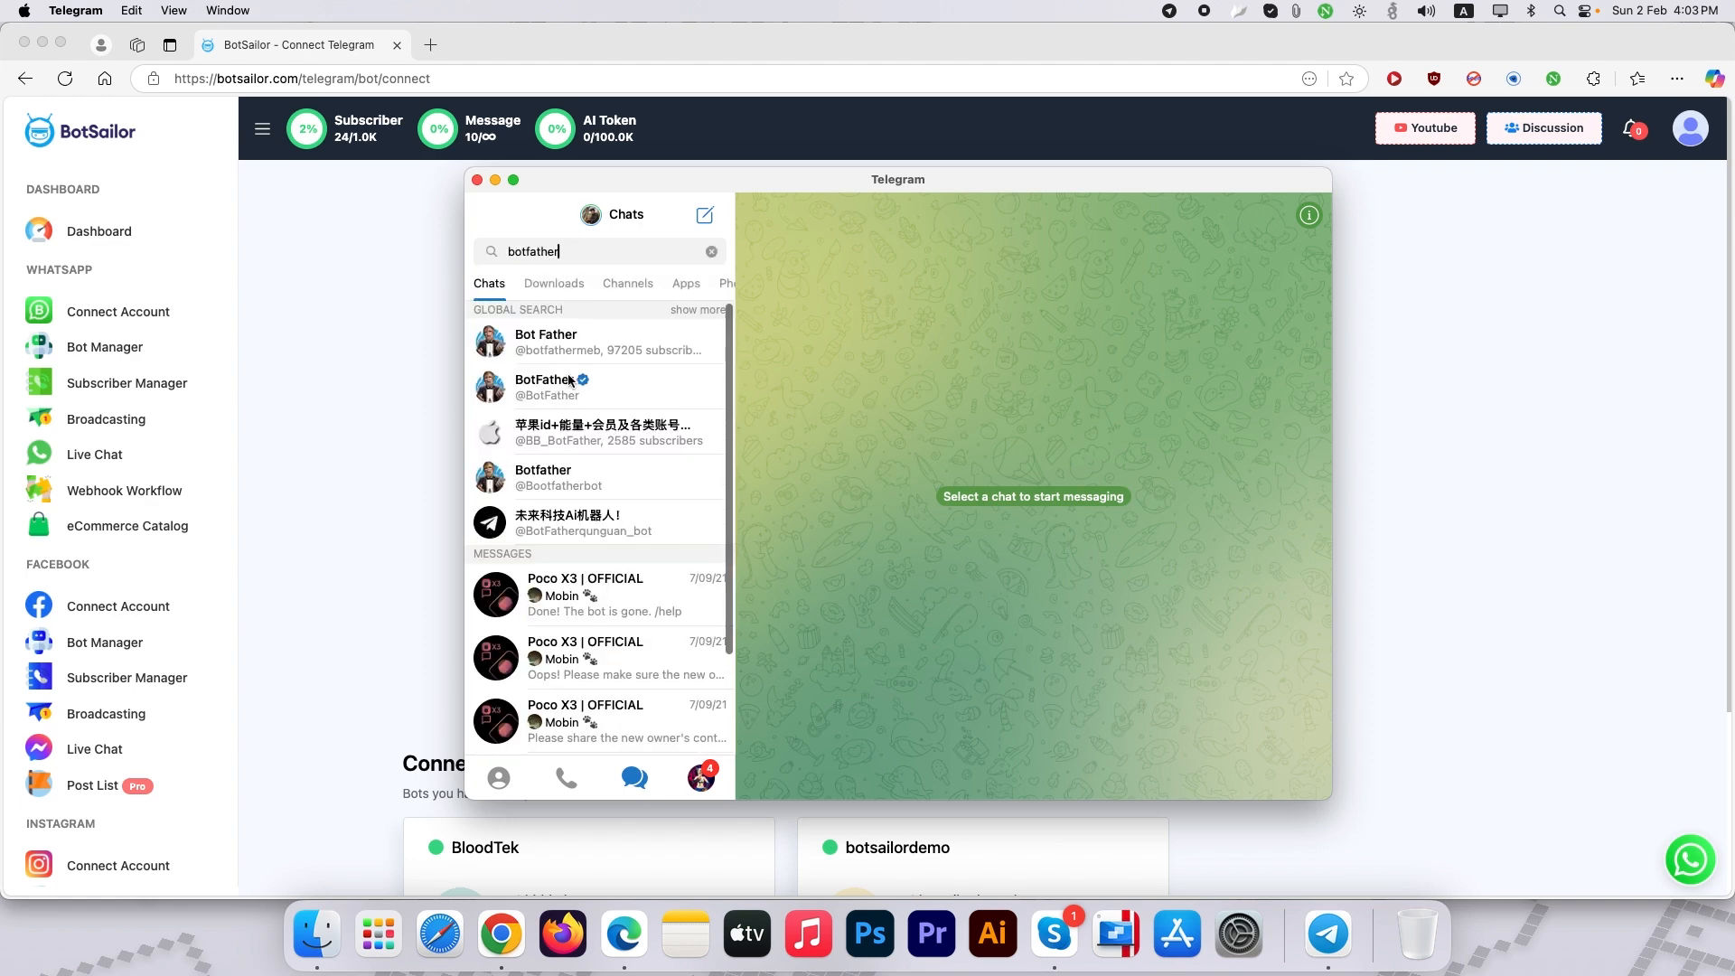
{"action": "left_click", "coordinate": [550, 387]}
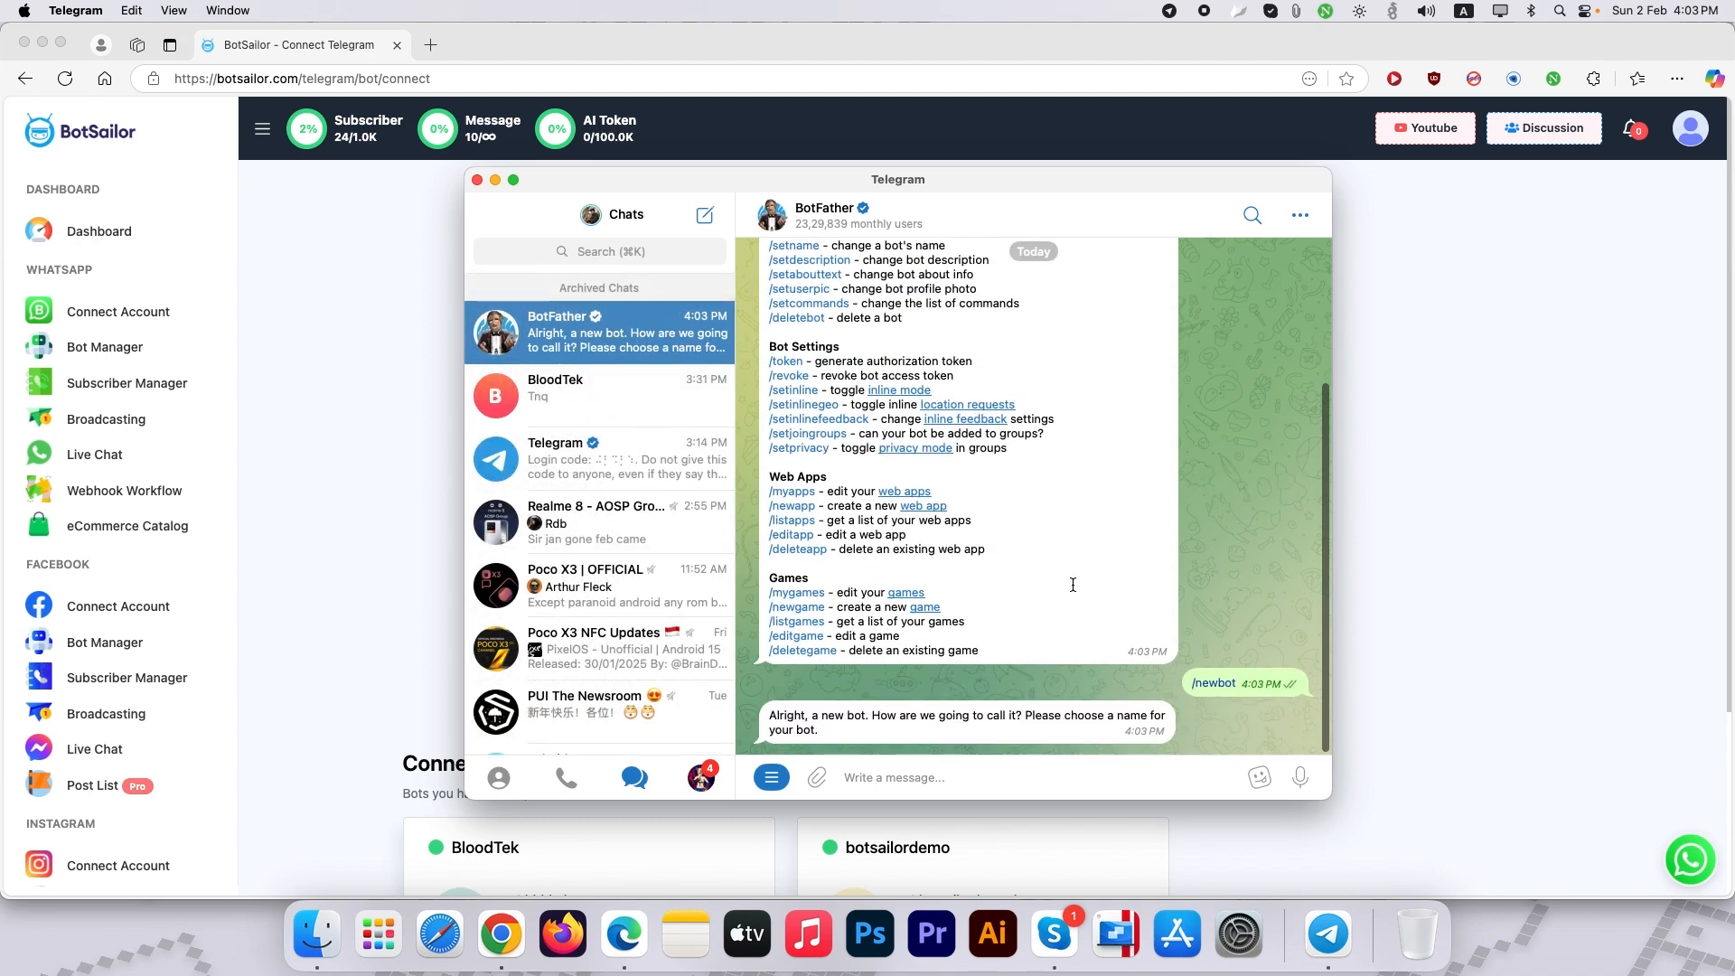
Create bot 'BotSailor Test' with username botsailortest1_bot and copy its token.
{"action": "type", "text": "BotSa"}
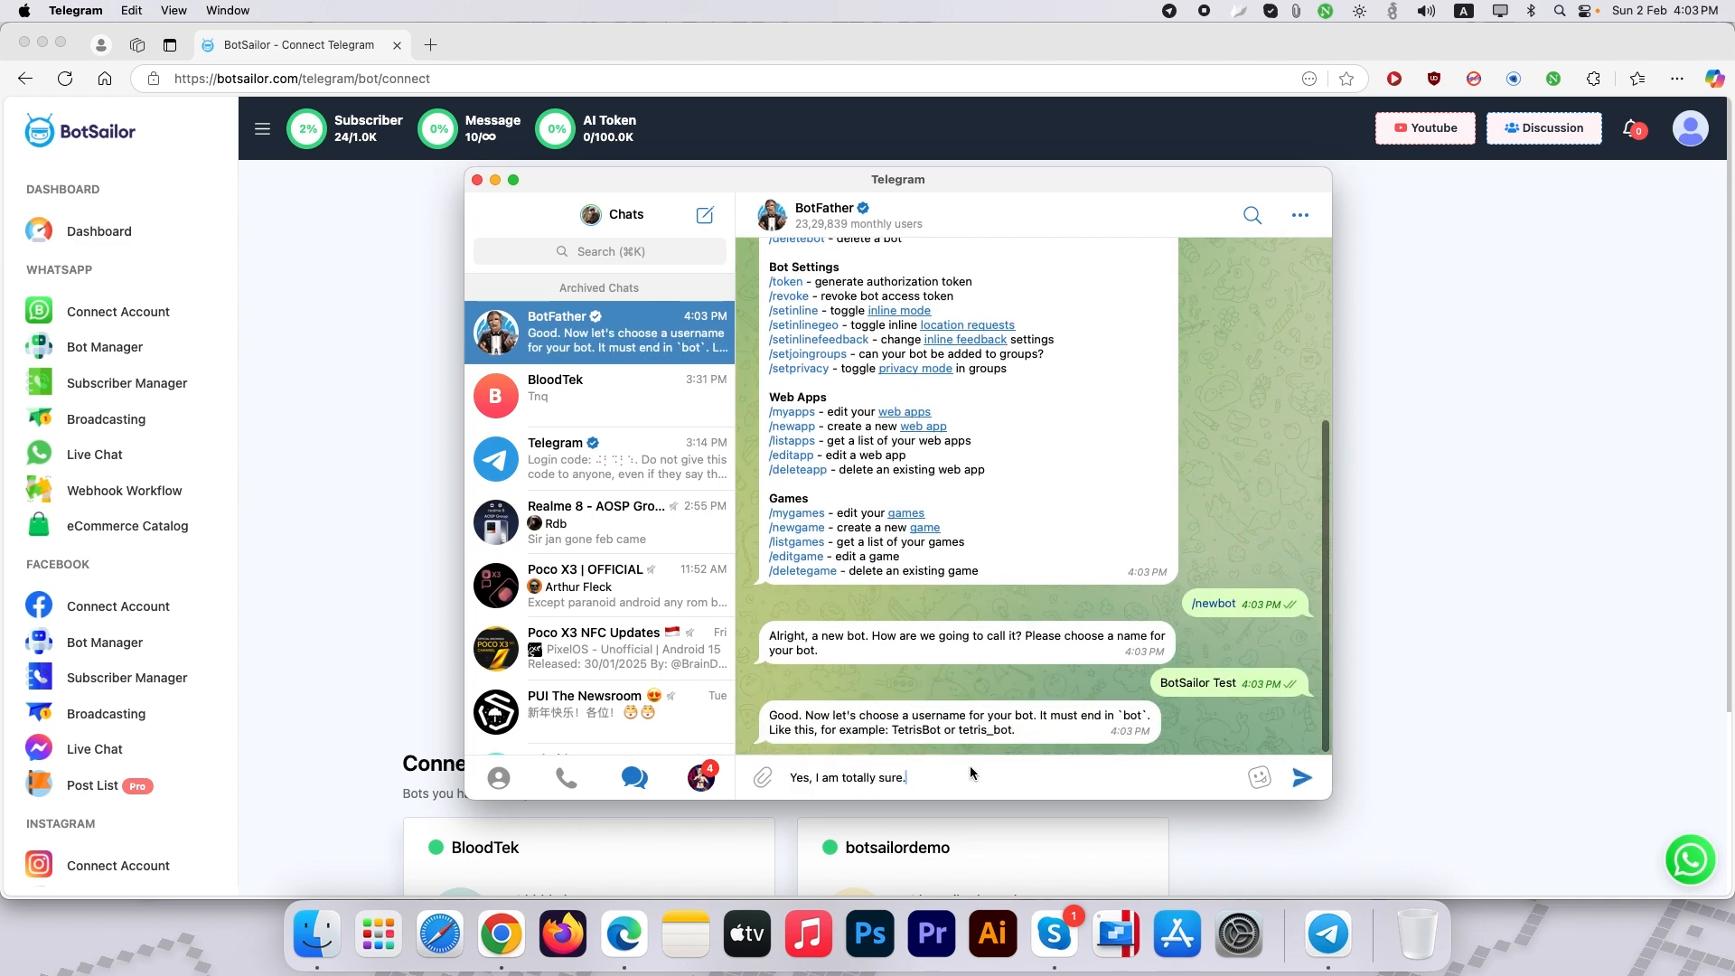
{"action": "type", "text": "bots"}
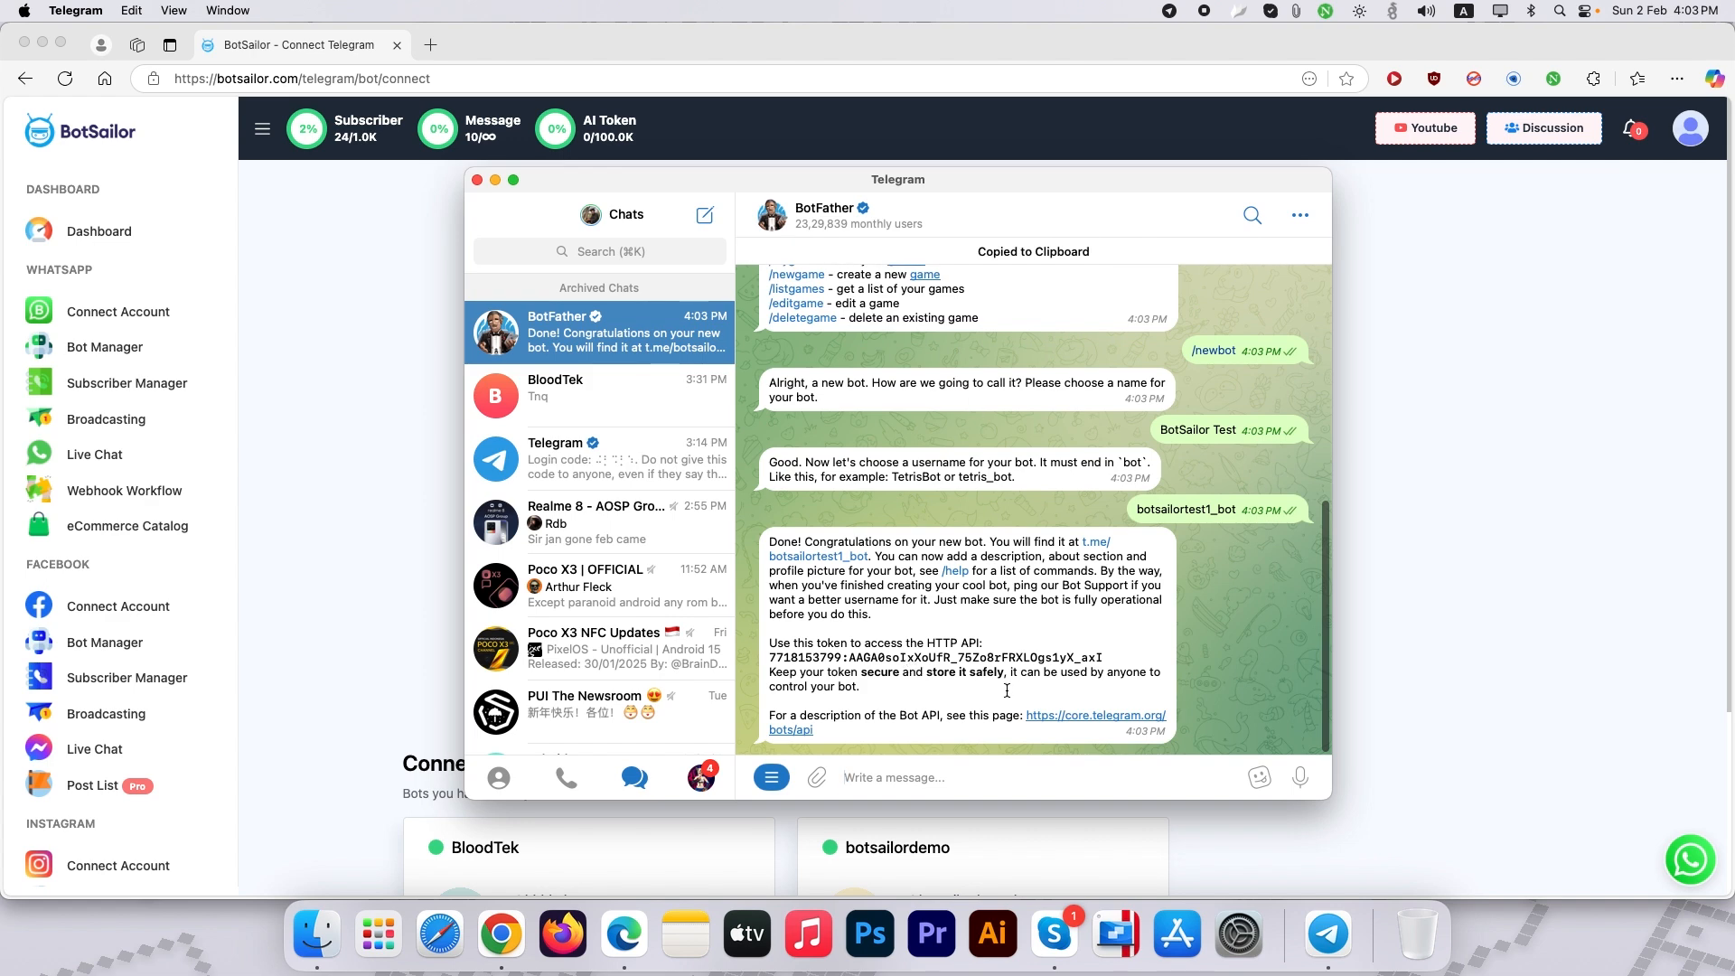
{"action": "right_click", "coordinate": [1045, 465]}
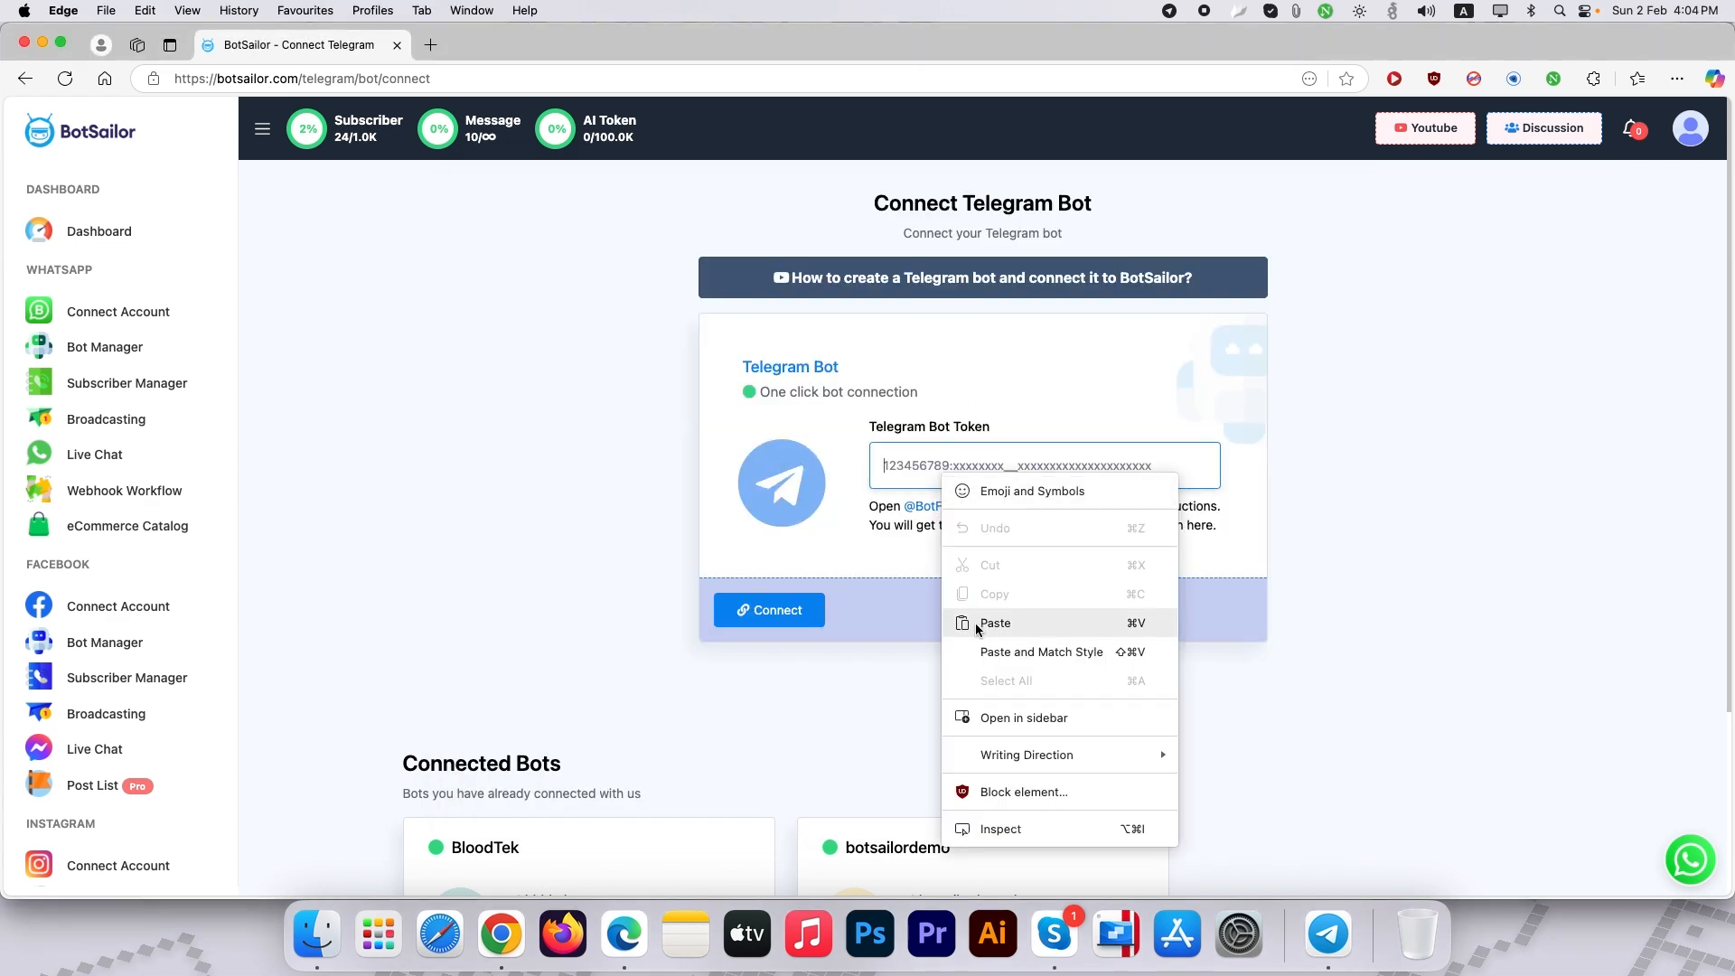
{"action": "left_click", "coordinate": [994, 623]}
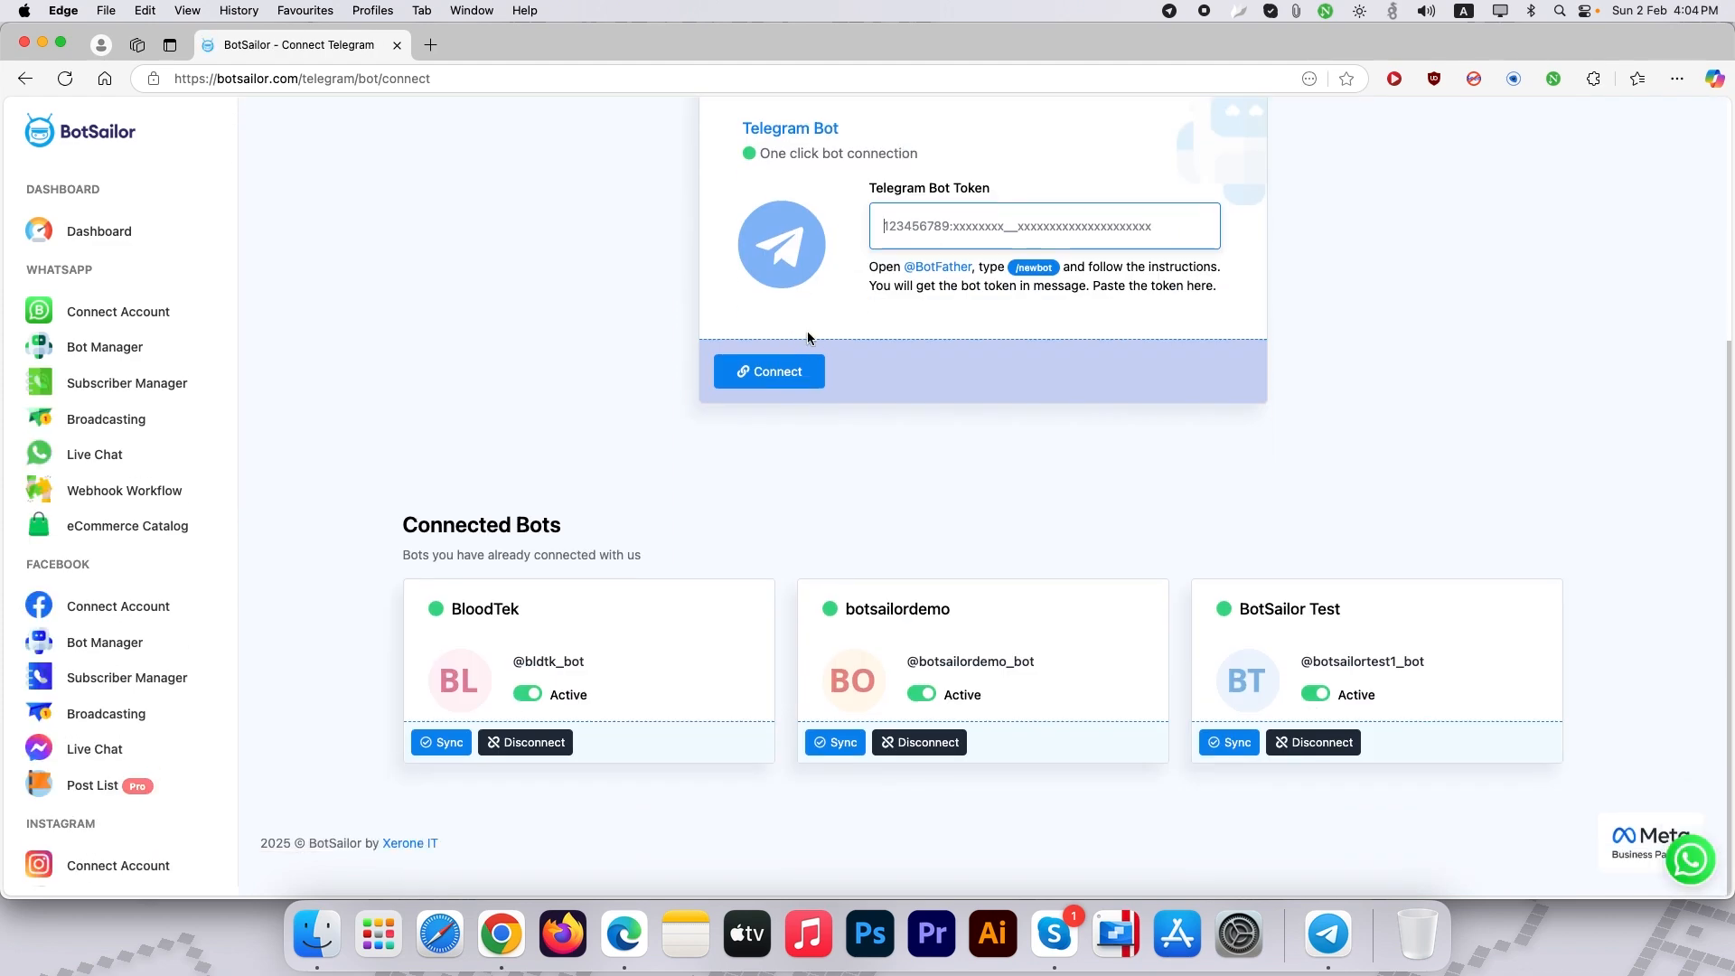
{"action": "mouse_move", "coordinate": [1334, 667]}
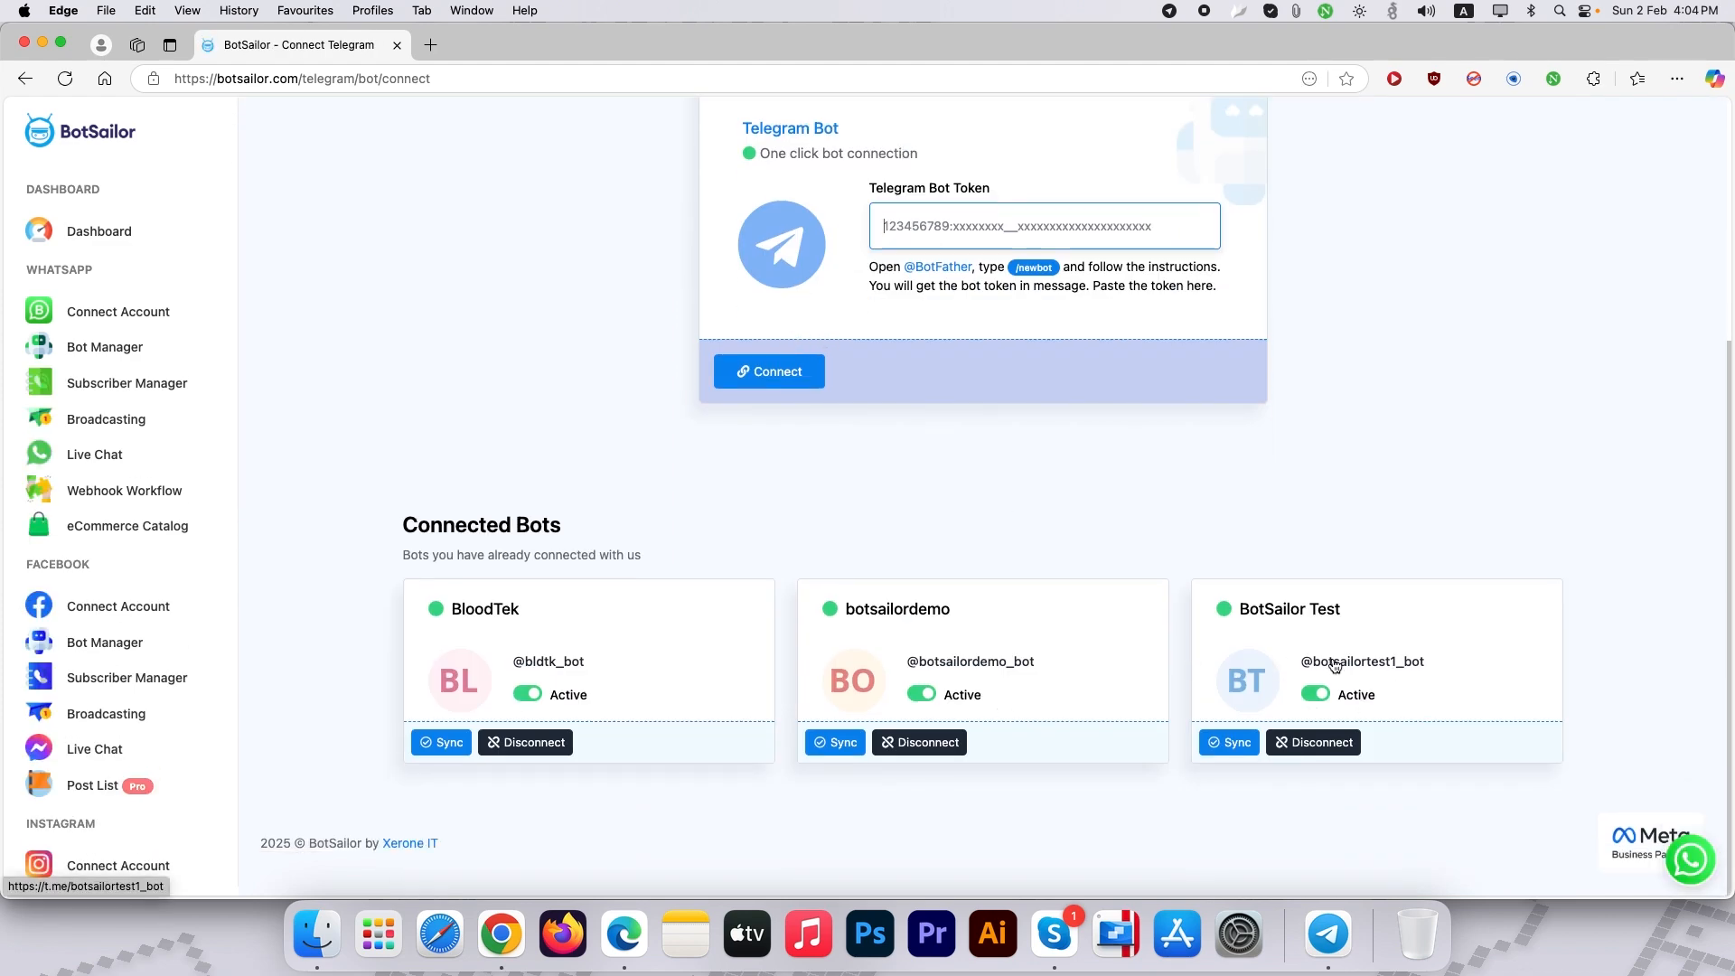
{"action": "left_click", "coordinate": [1363, 662]}
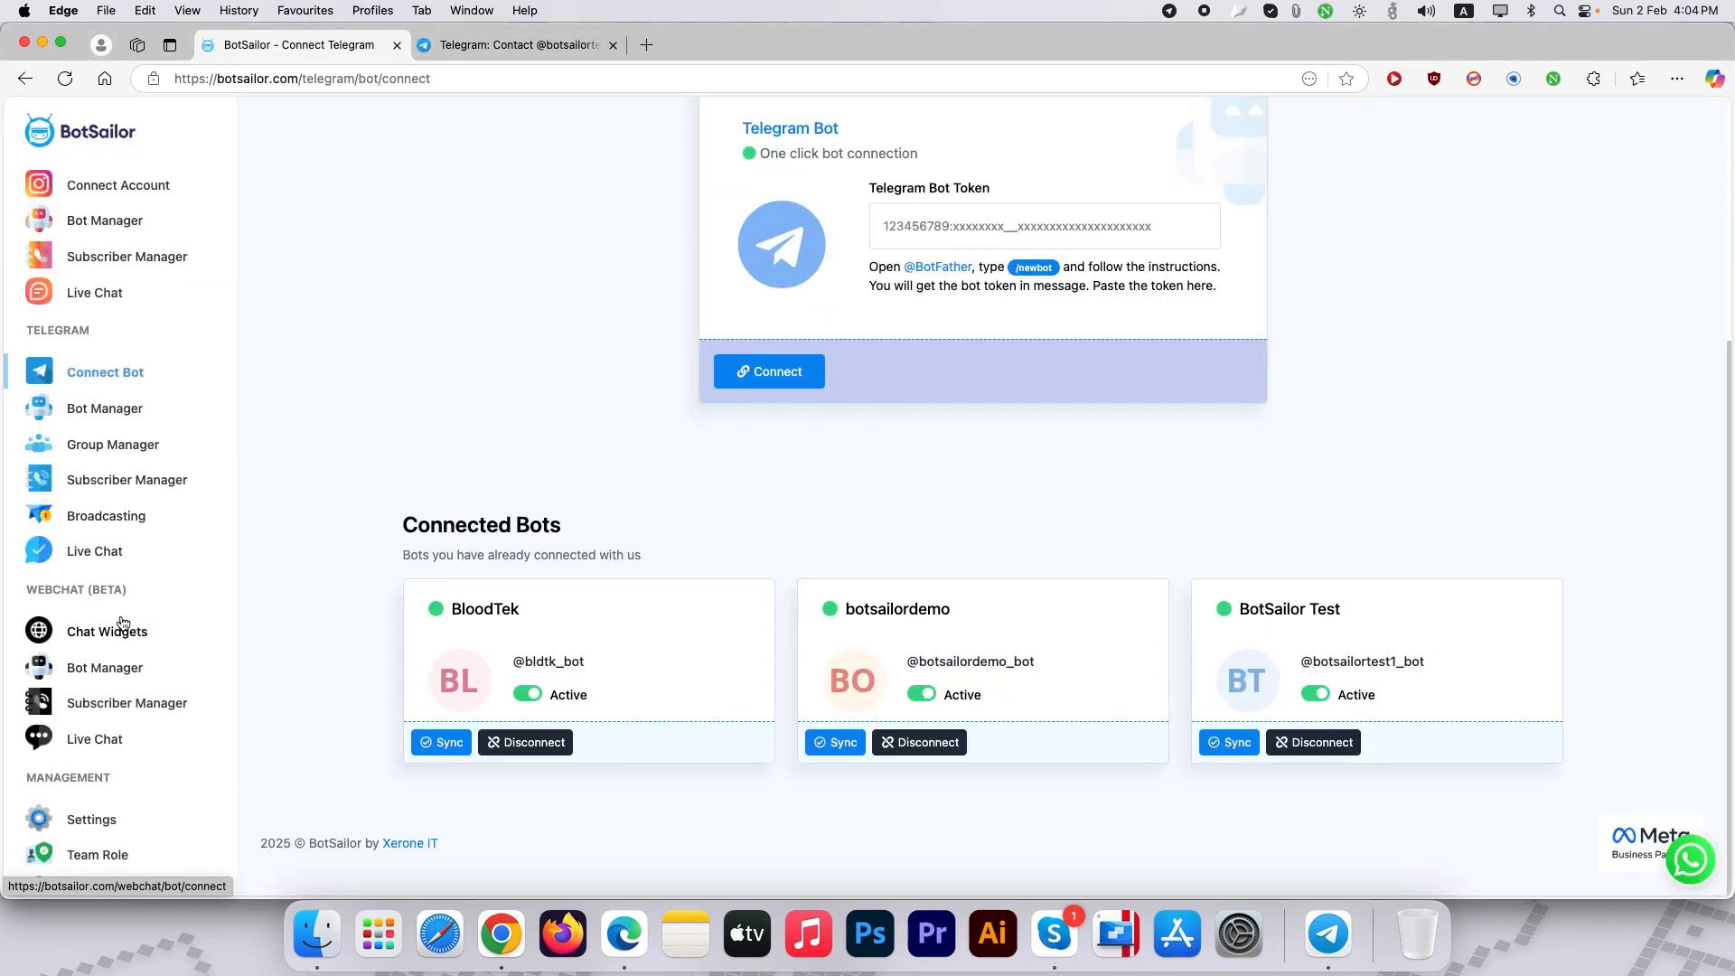
Build a reply flow for keyword hi answering 'The bot is working.' and save it.
{"action": "left_click", "coordinate": [105, 409]}
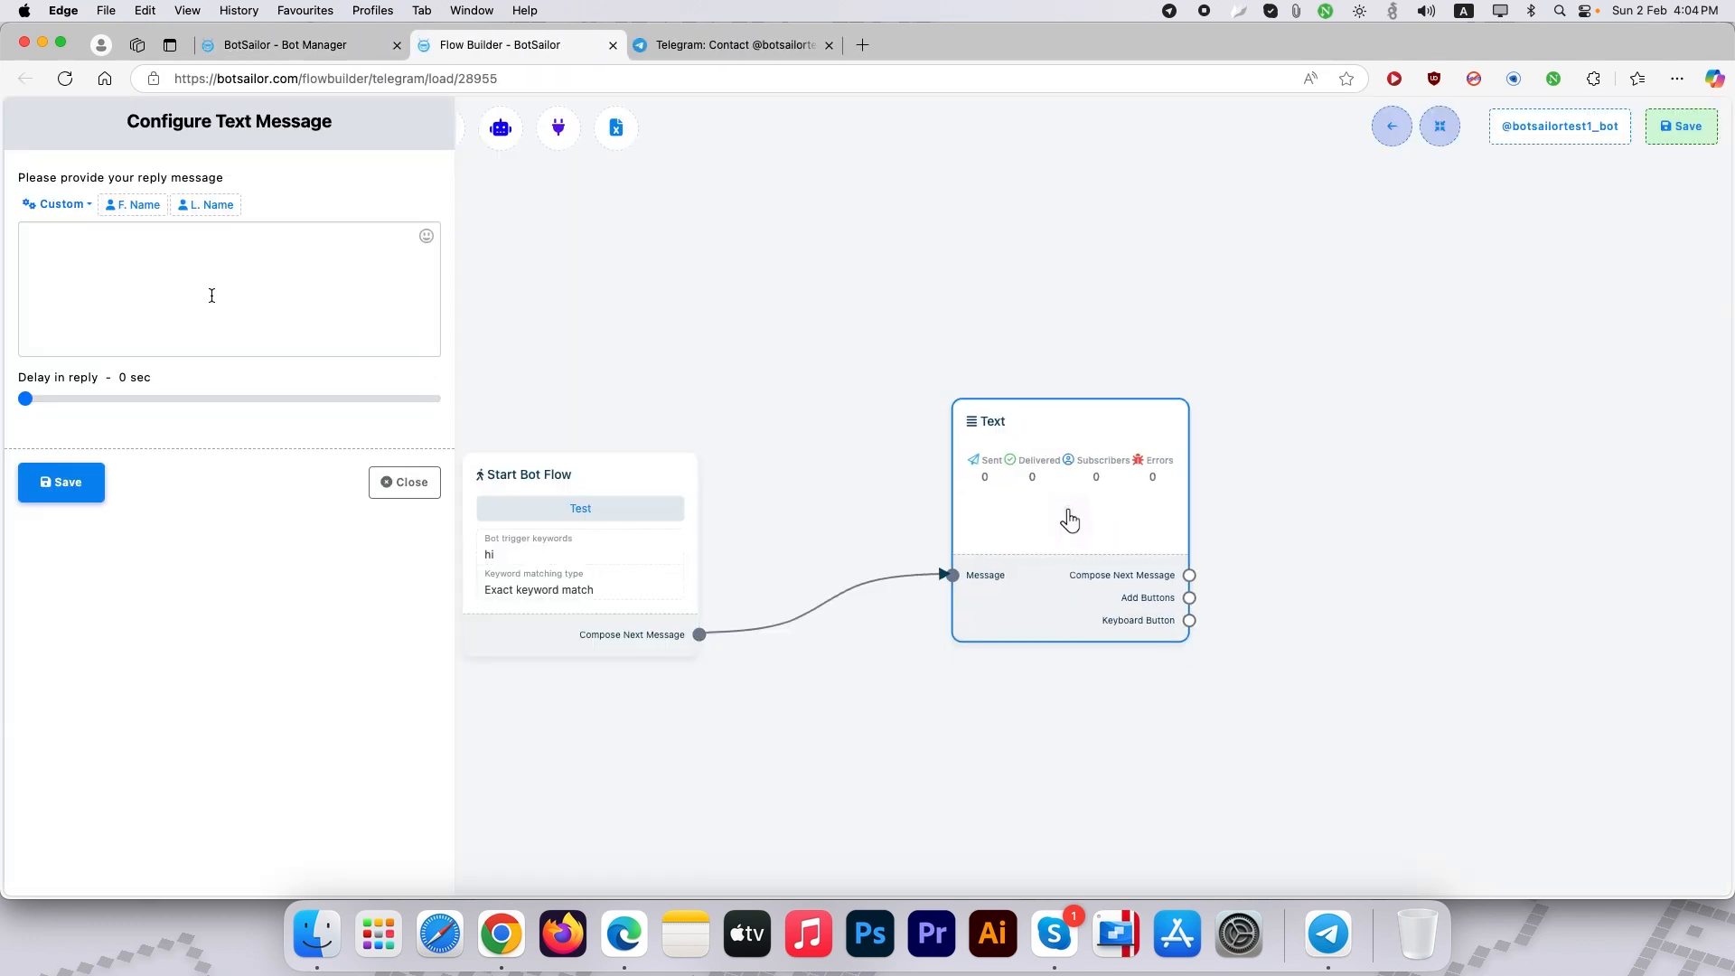
{"action": "type", "text": "The bot is working."}
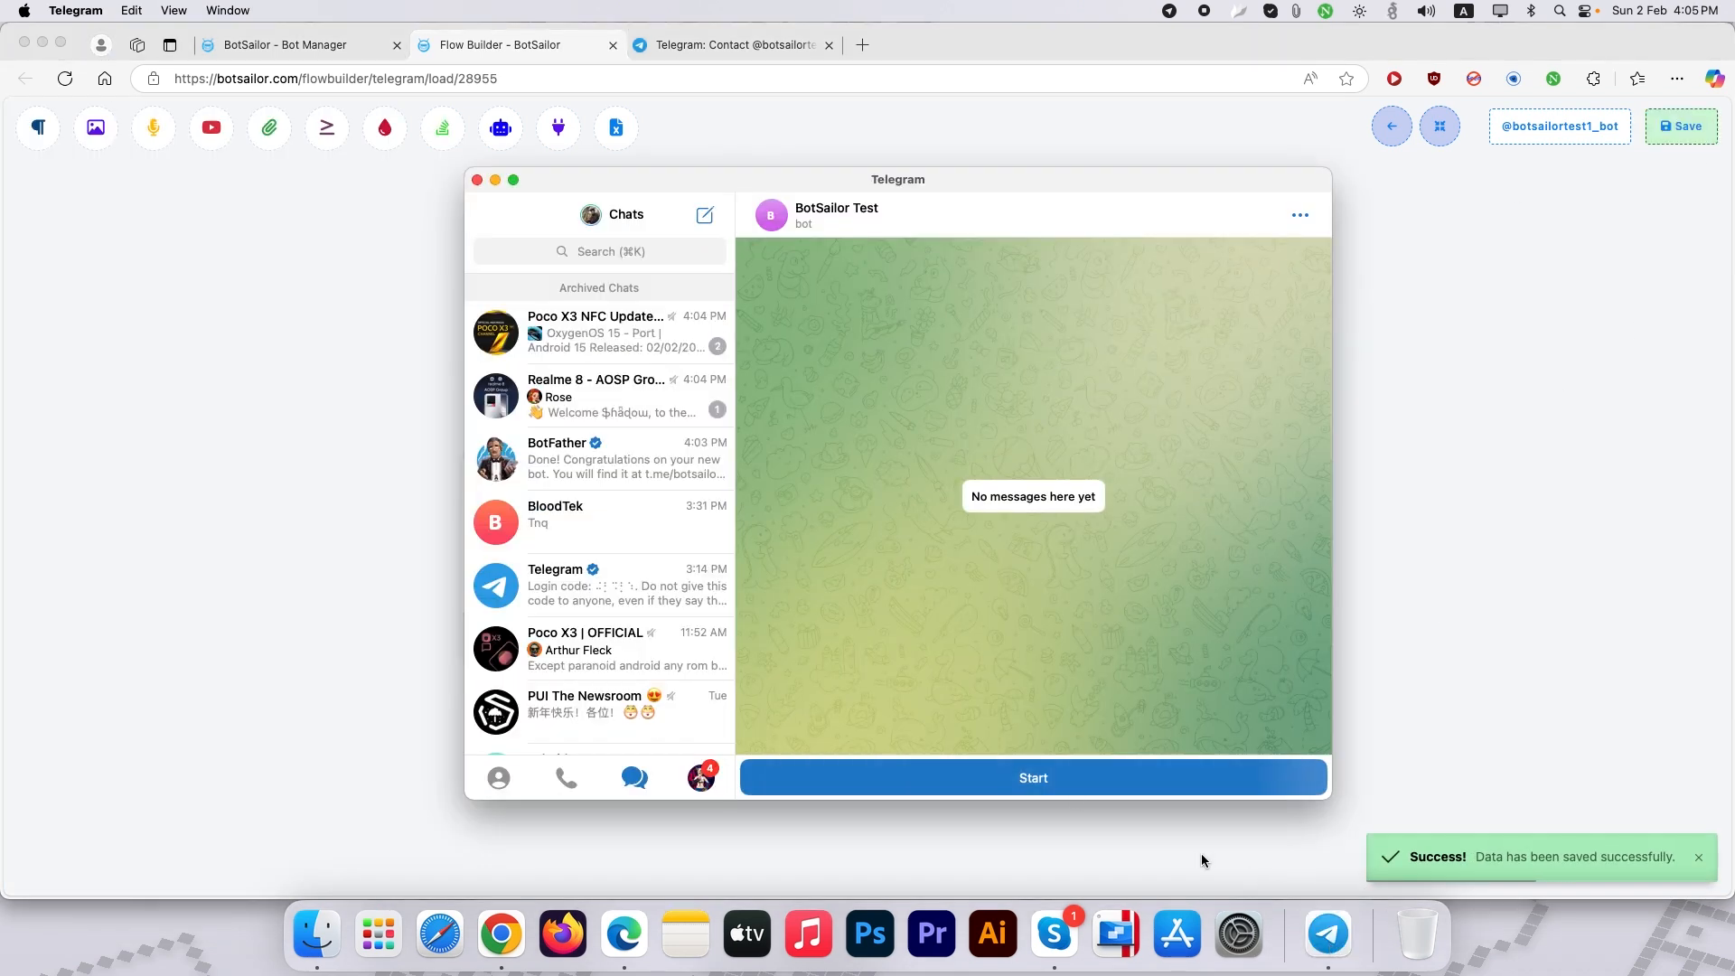
Start the BotSailor Test chat and send hi to get the working reply.
{"action": "left_click", "coordinate": [1032, 777]}
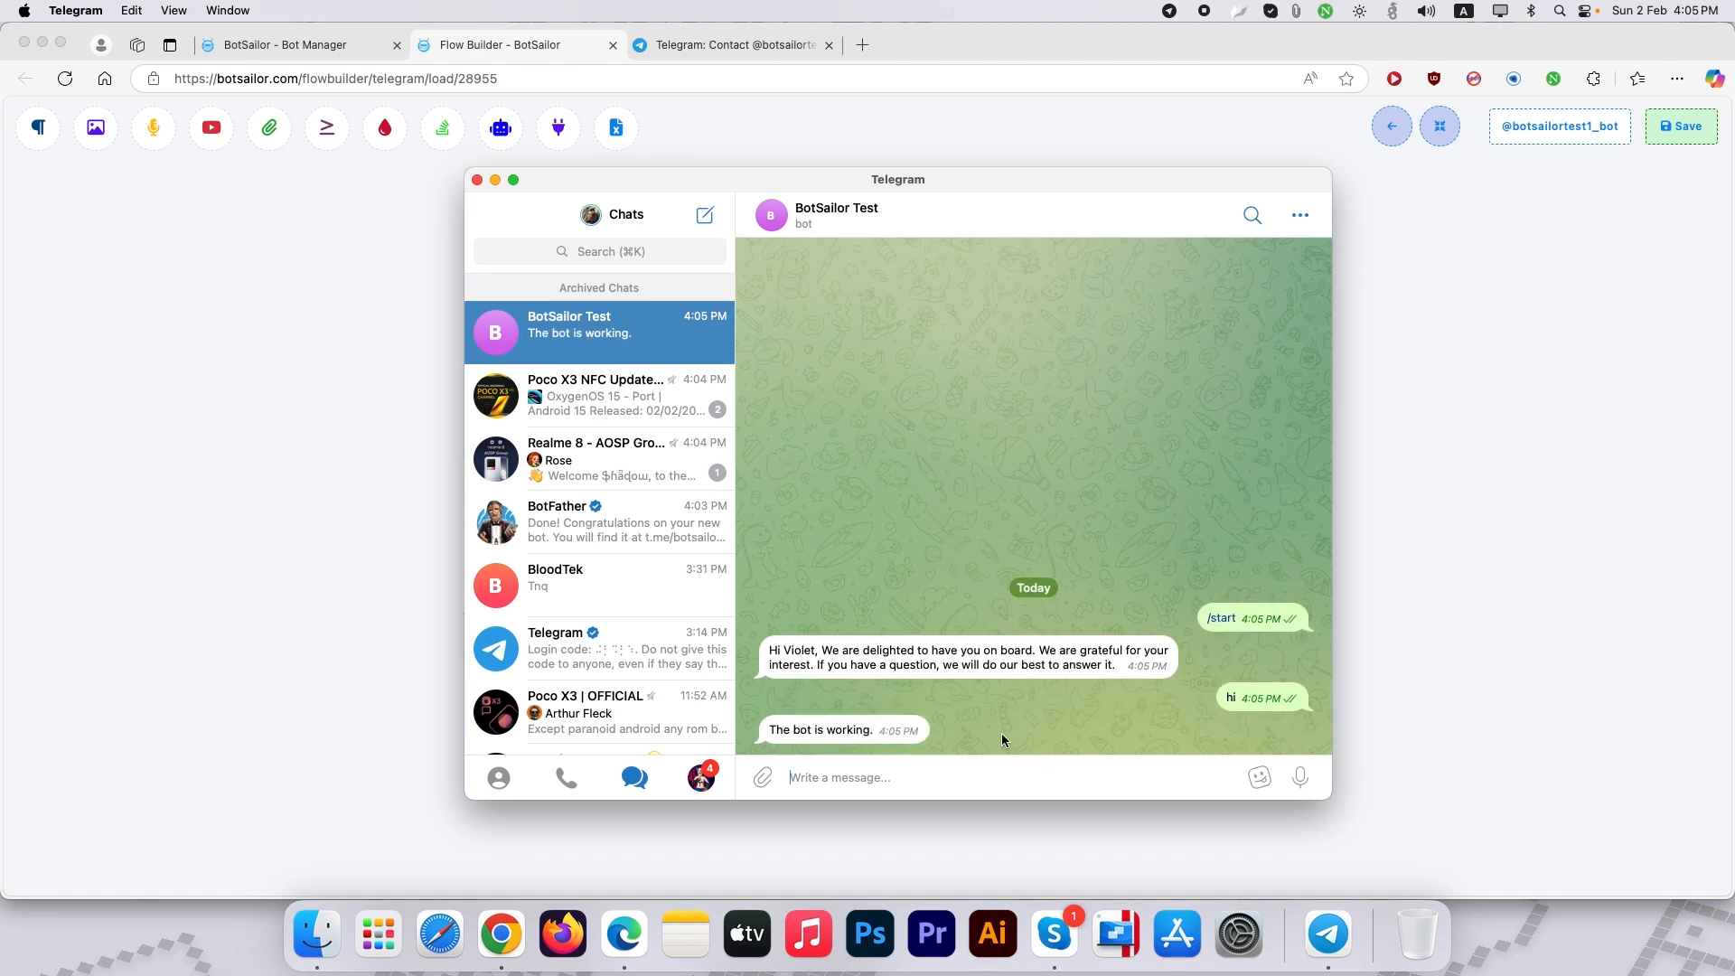
{"action": "mouse_move", "coordinate": [298, 58]}
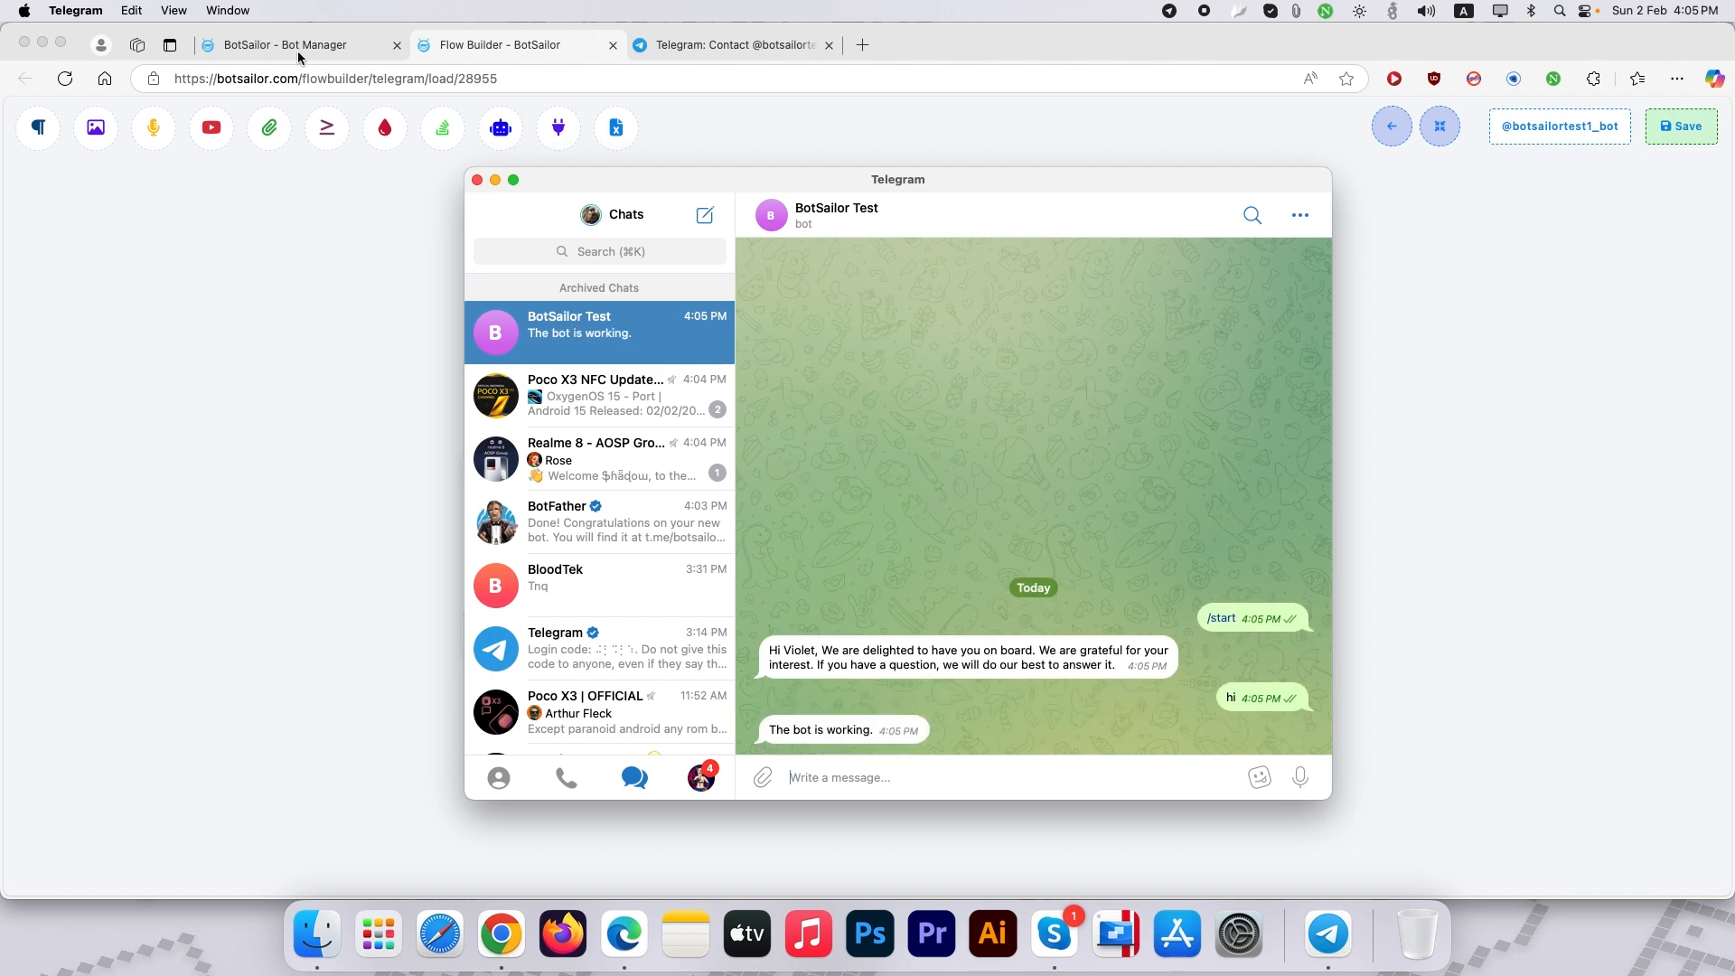
Enable the AI Assistant with BotSailor Support Agent and contextual memory, then save settings.
{"action": "left_click", "coordinate": [282, 43]}
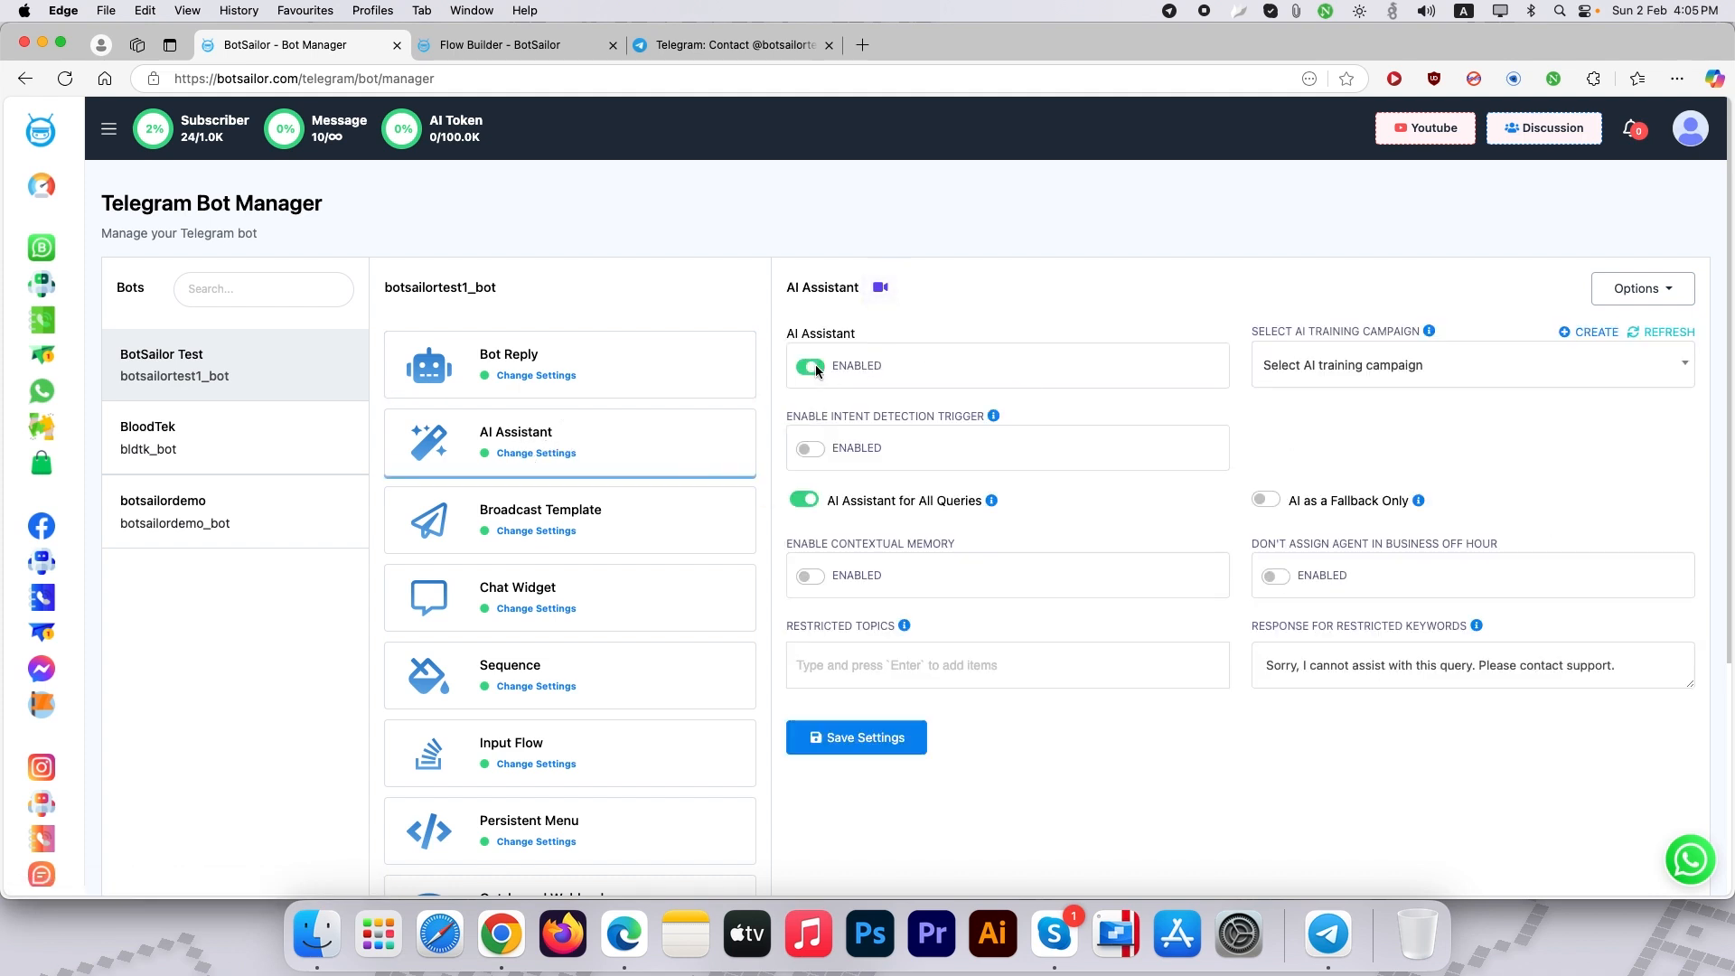
{"action": "left_click", "coordinate": [1471, 364]}
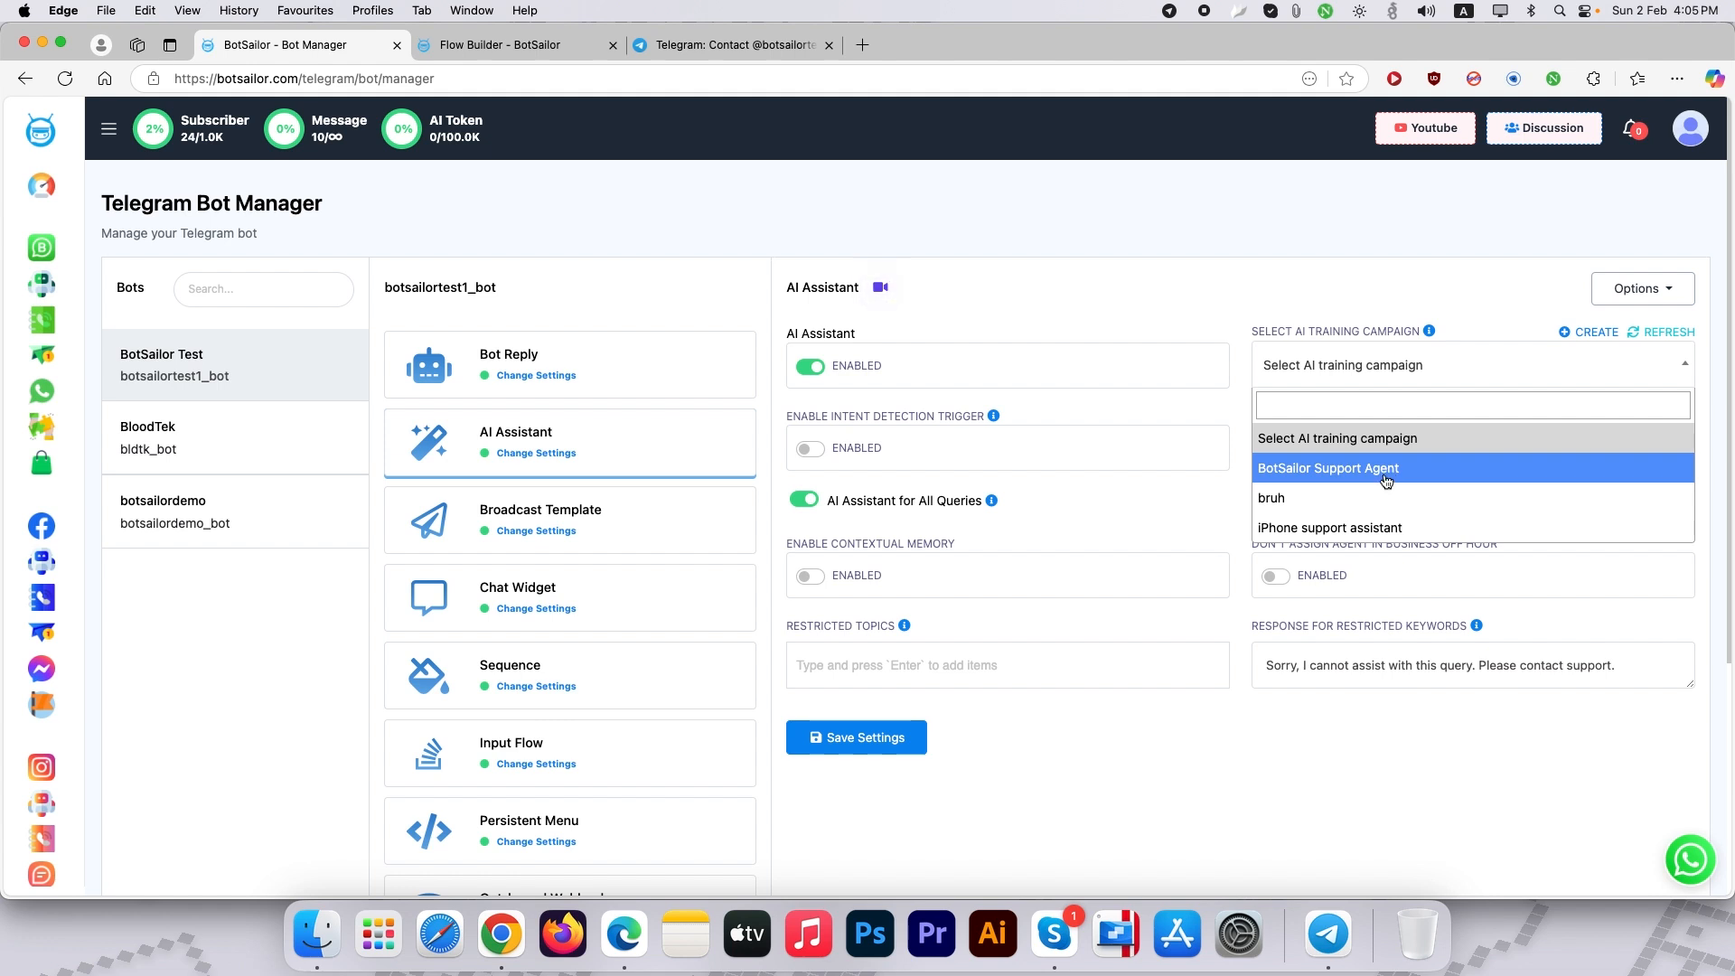
{"action": "left_click", "coordinate": [1328, 466]}
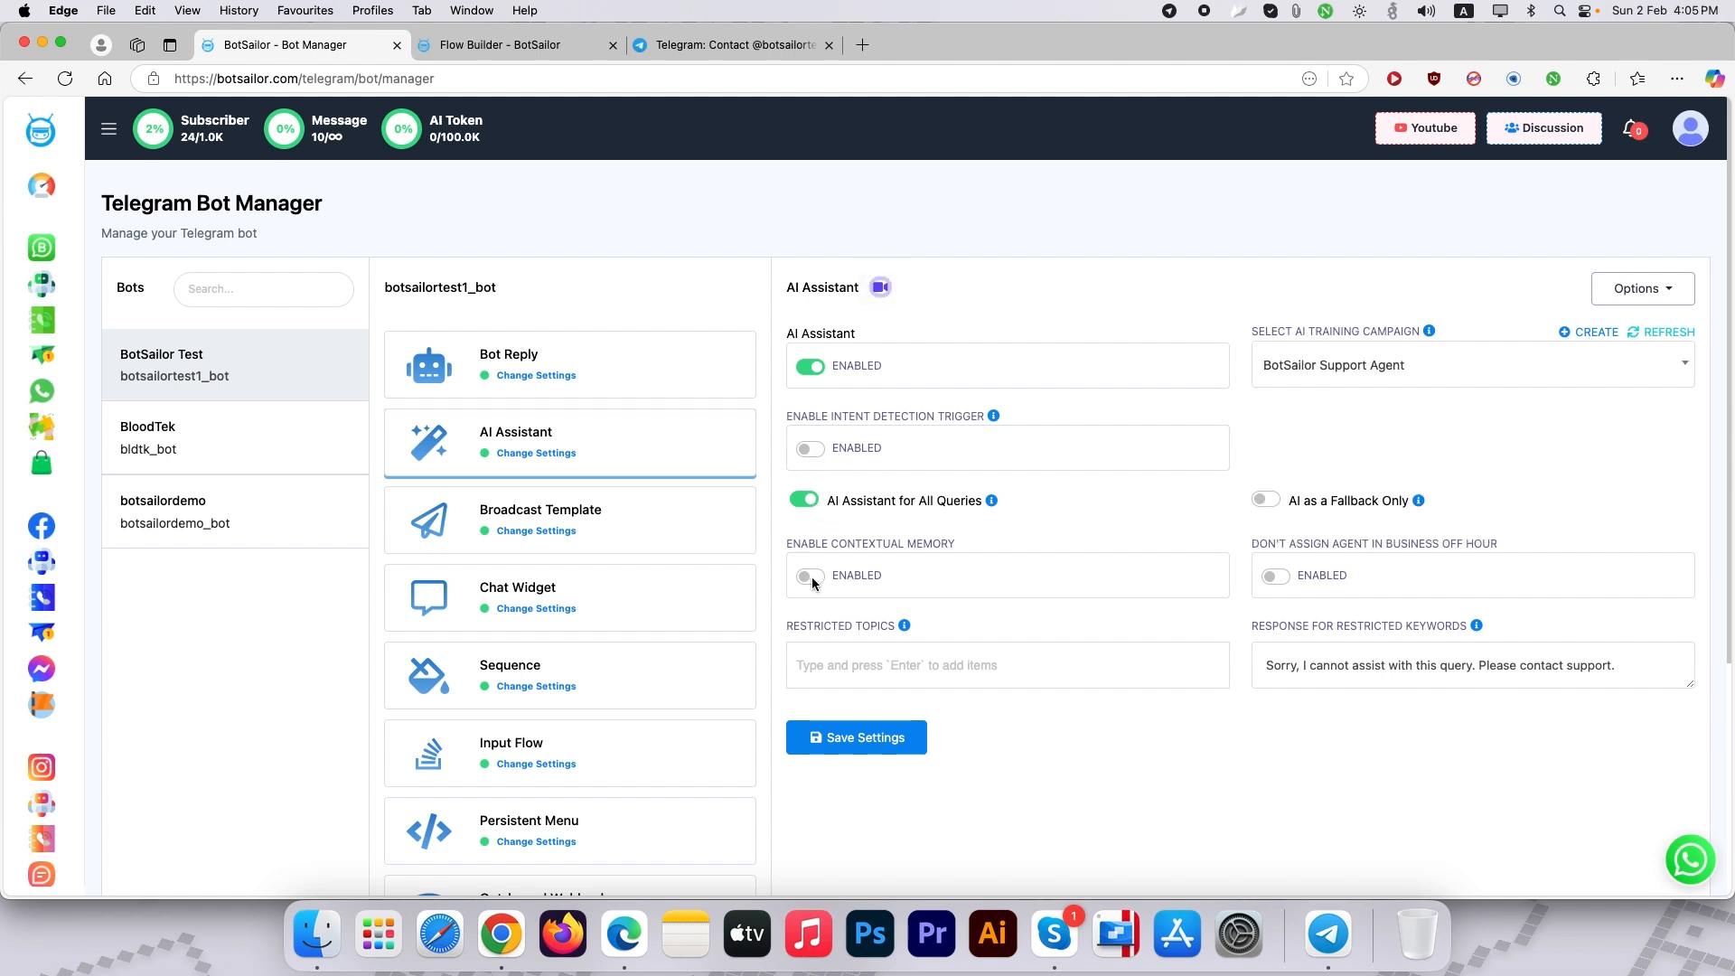
{"action": "left_click", "coordinate": [809, 575]}
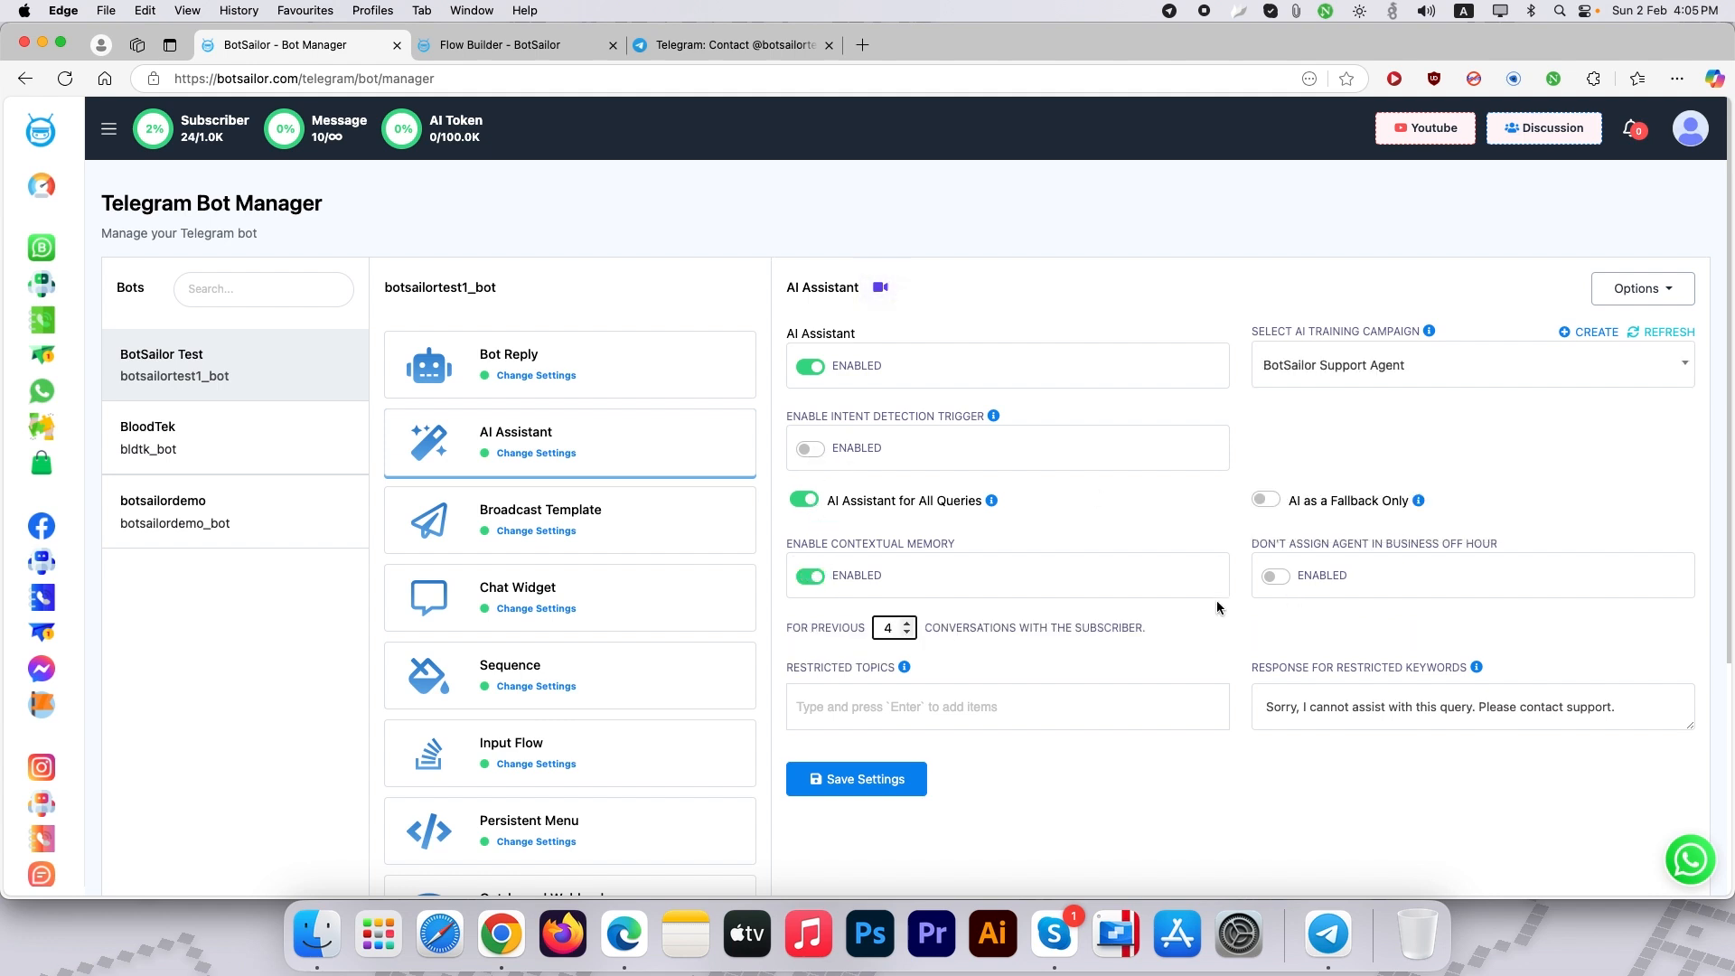
{"action": "left_click", "coordinate": [855, 777]}
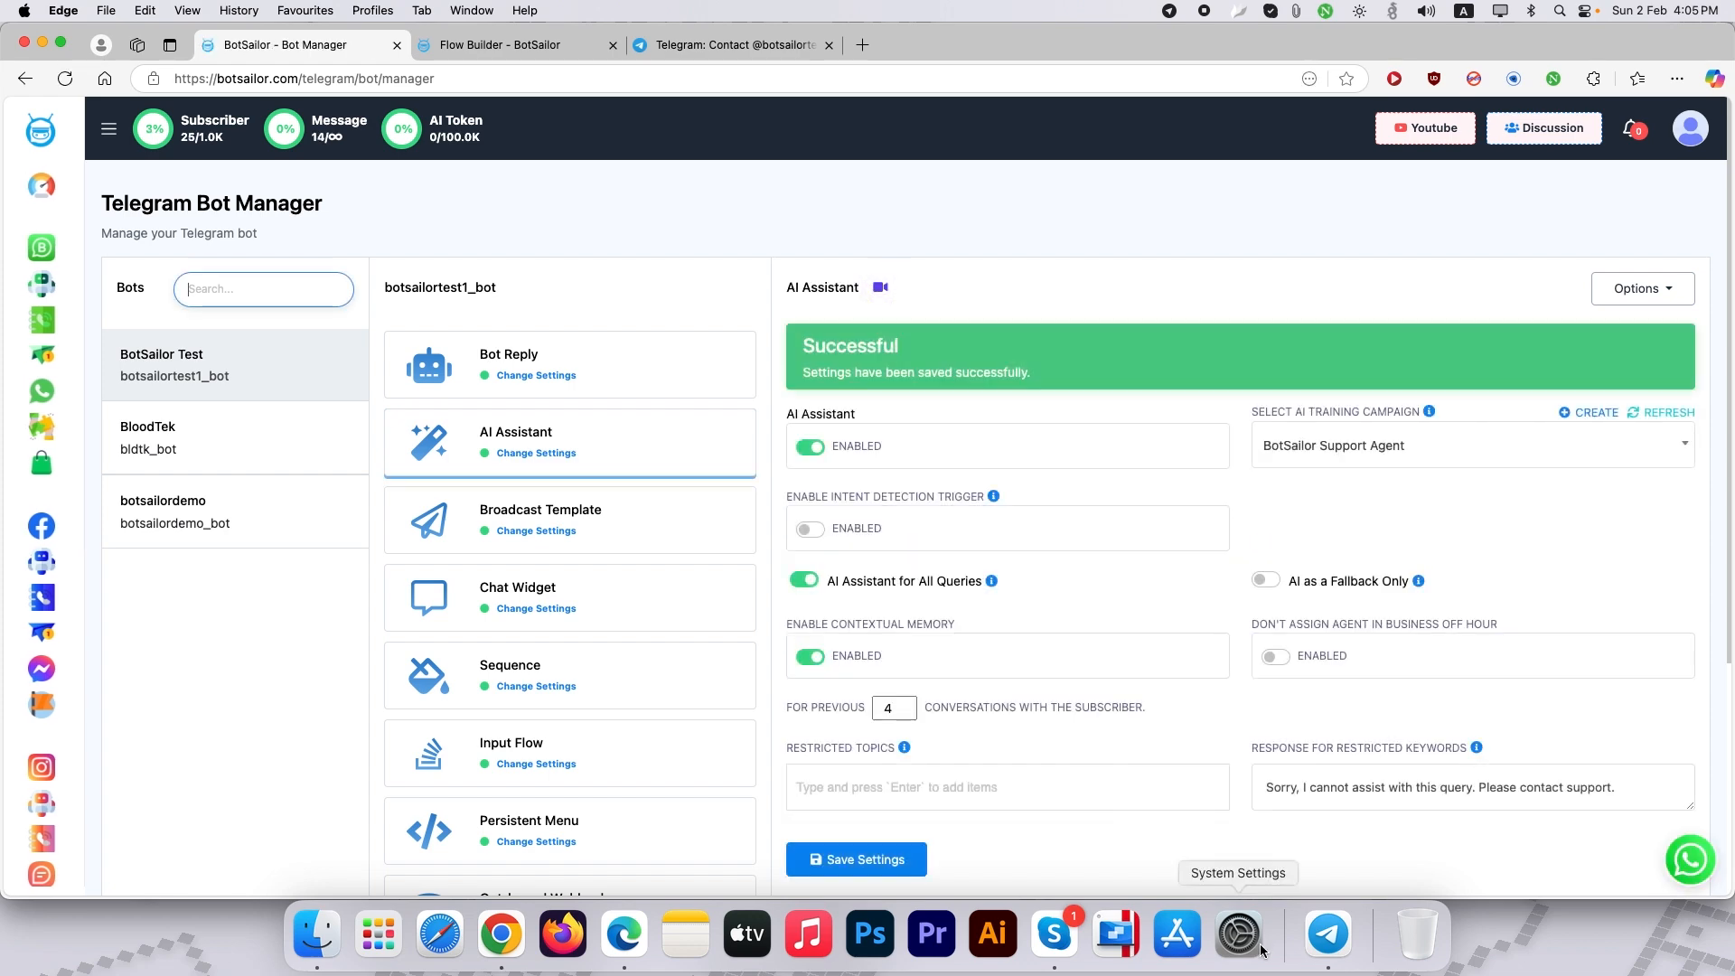
Ask the bot 'who are you?' and 'what is your pricing?' in Telegram.
{"action": "left_click", "coordinate": [1325, 933]}
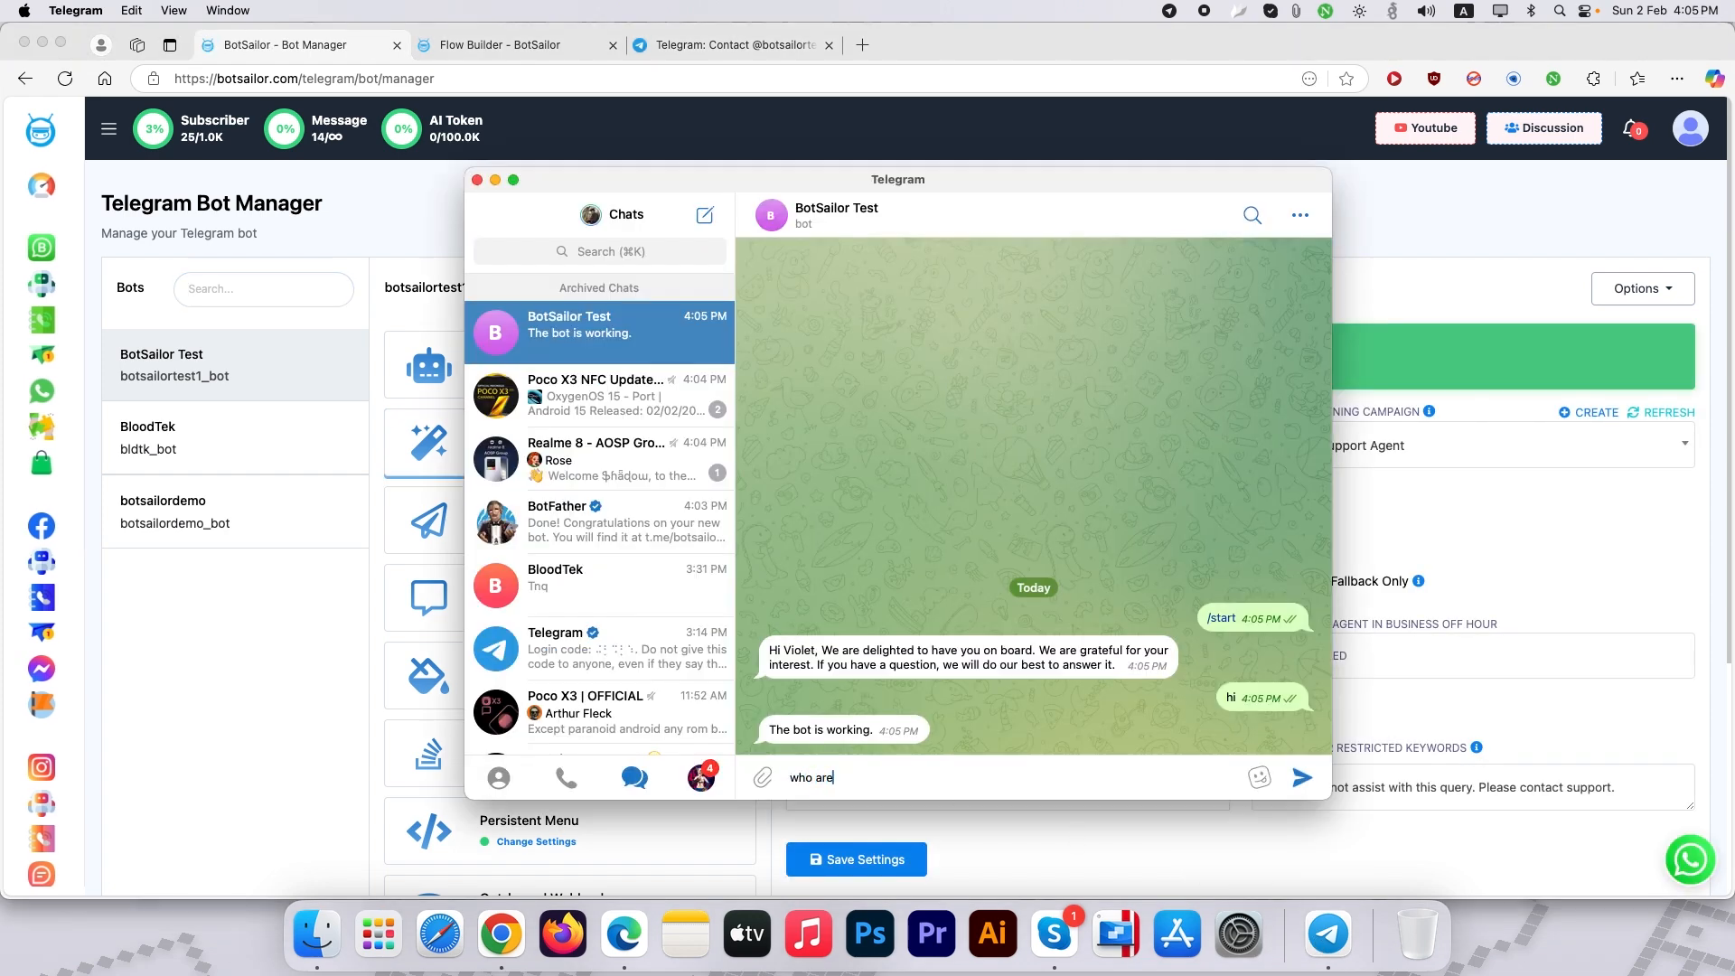
{"action": "left_click", "coordinate": [1303, 777]}
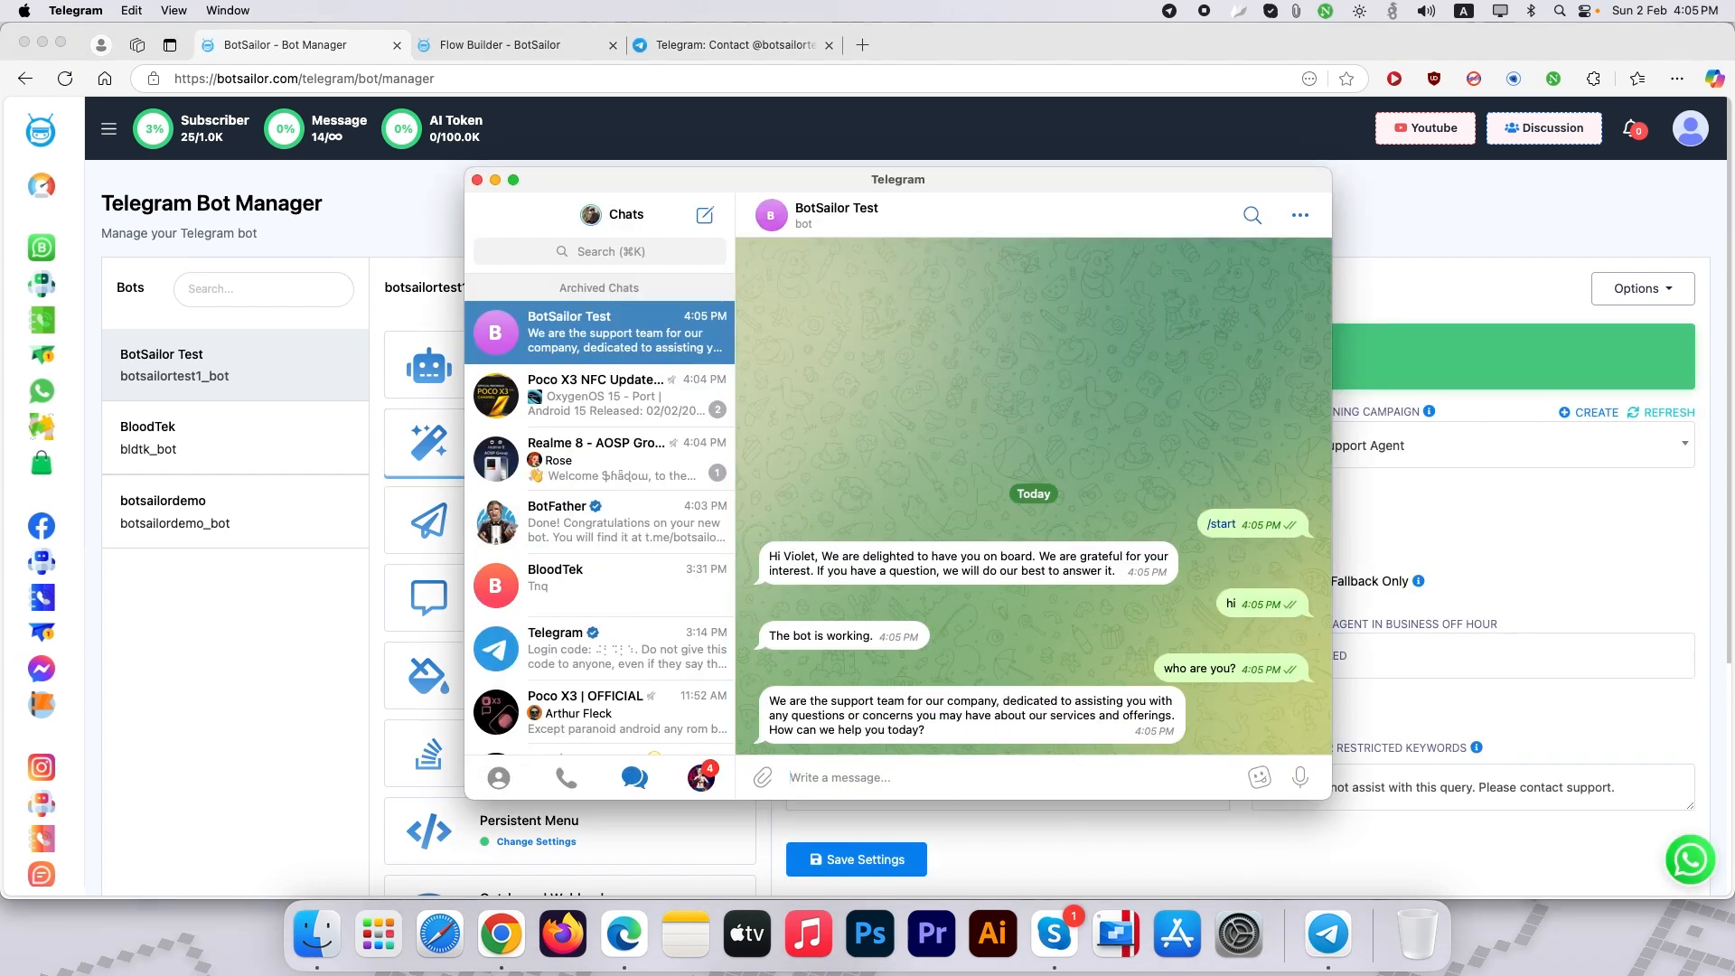
{"action": "type", "text": "what is your pri"}
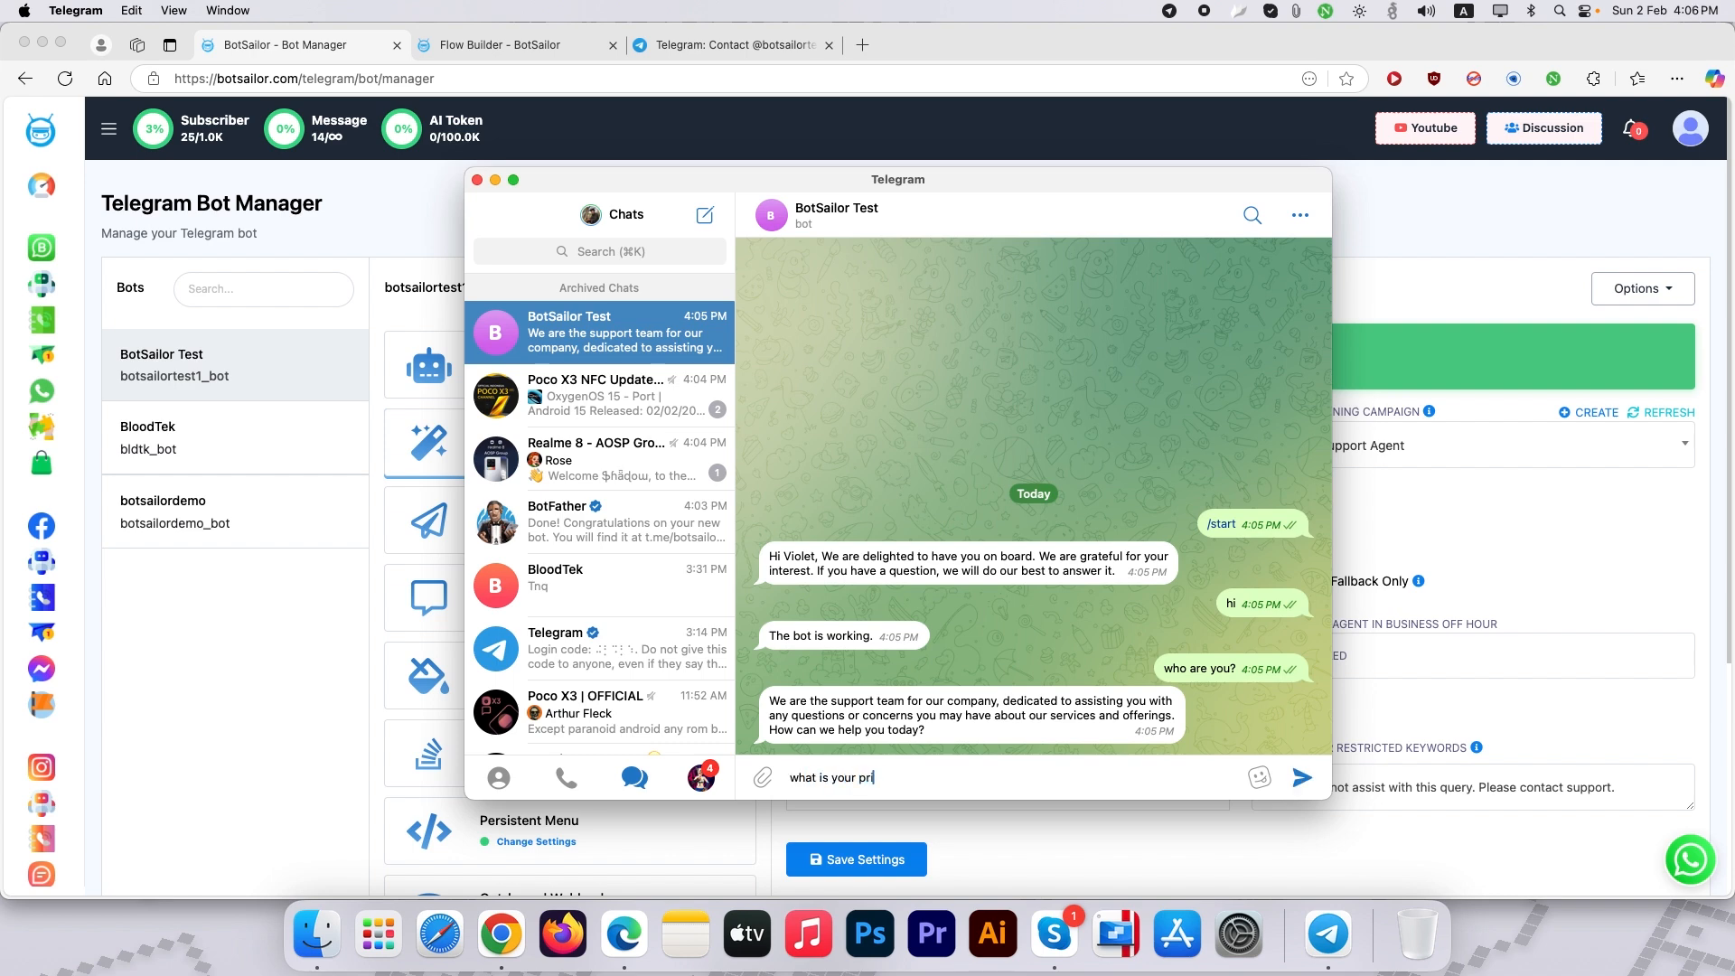
{"action": "left_click", "coordinate": [1303, 777]}
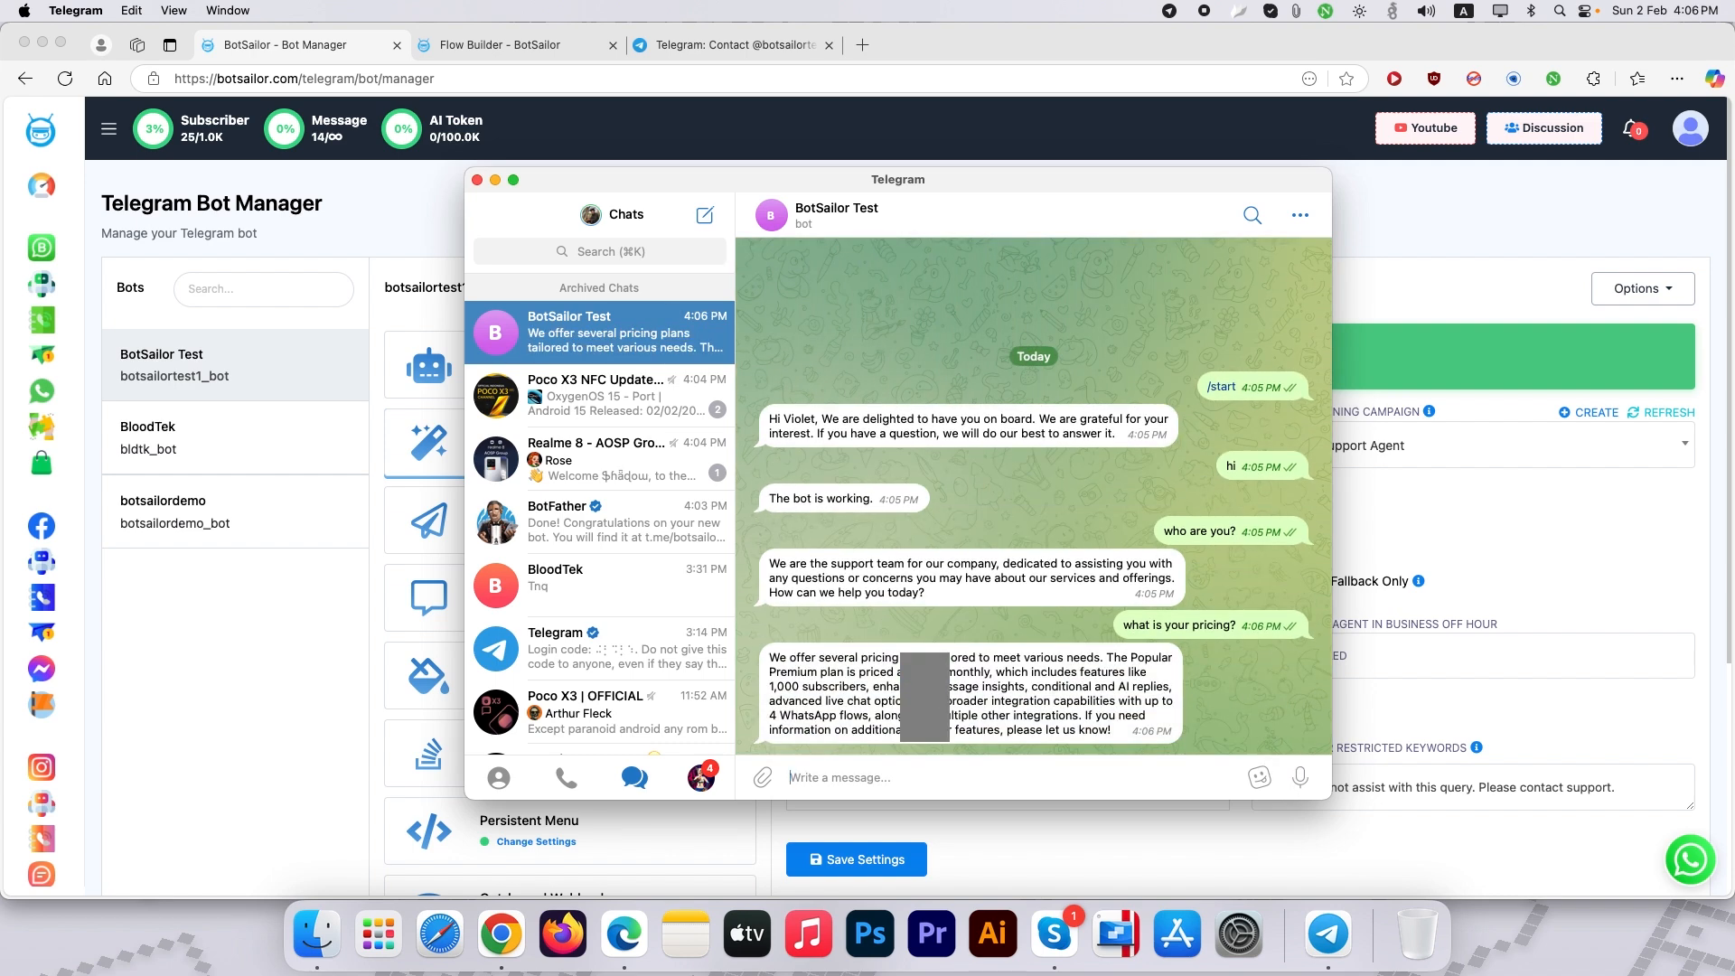